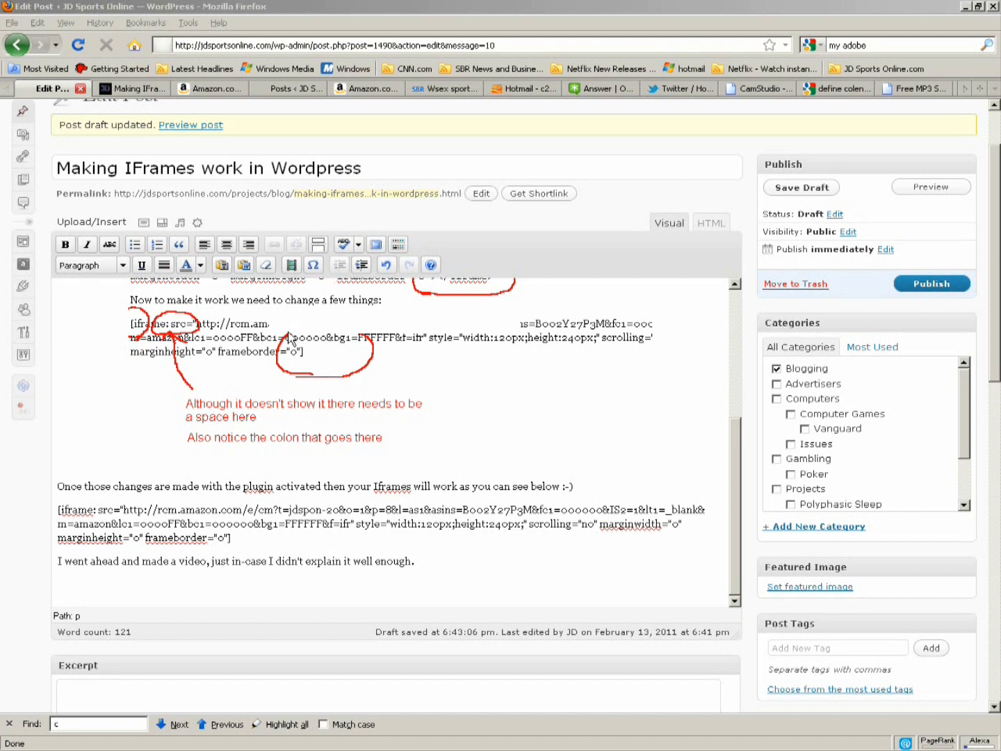
mouse_move(288, 378)
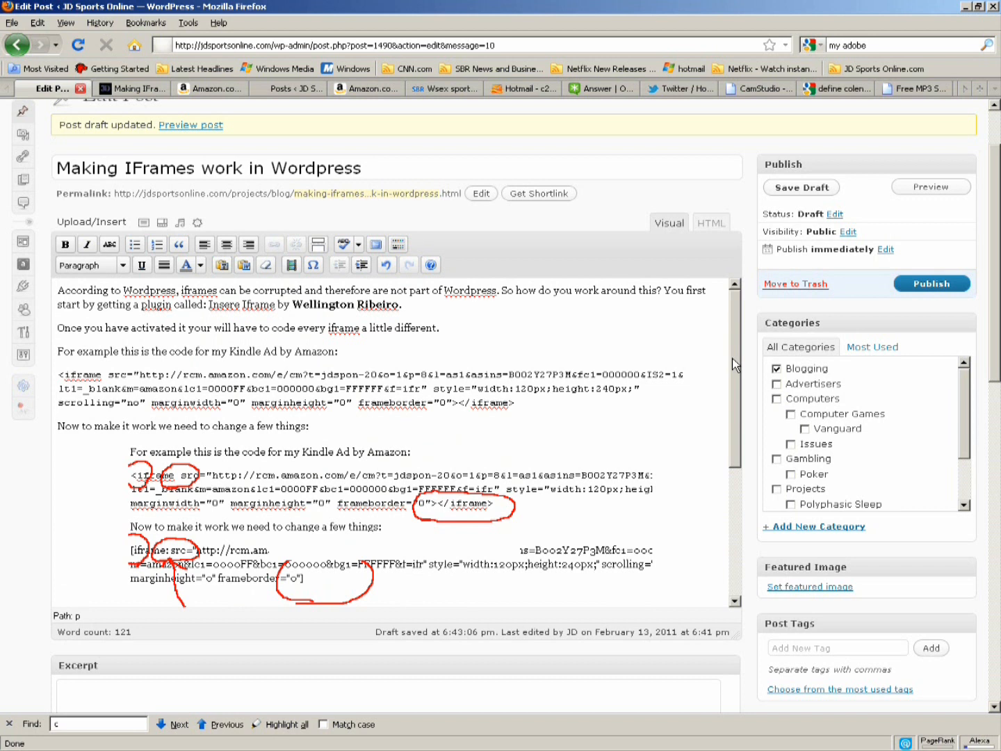
mouse_move(338, 423)
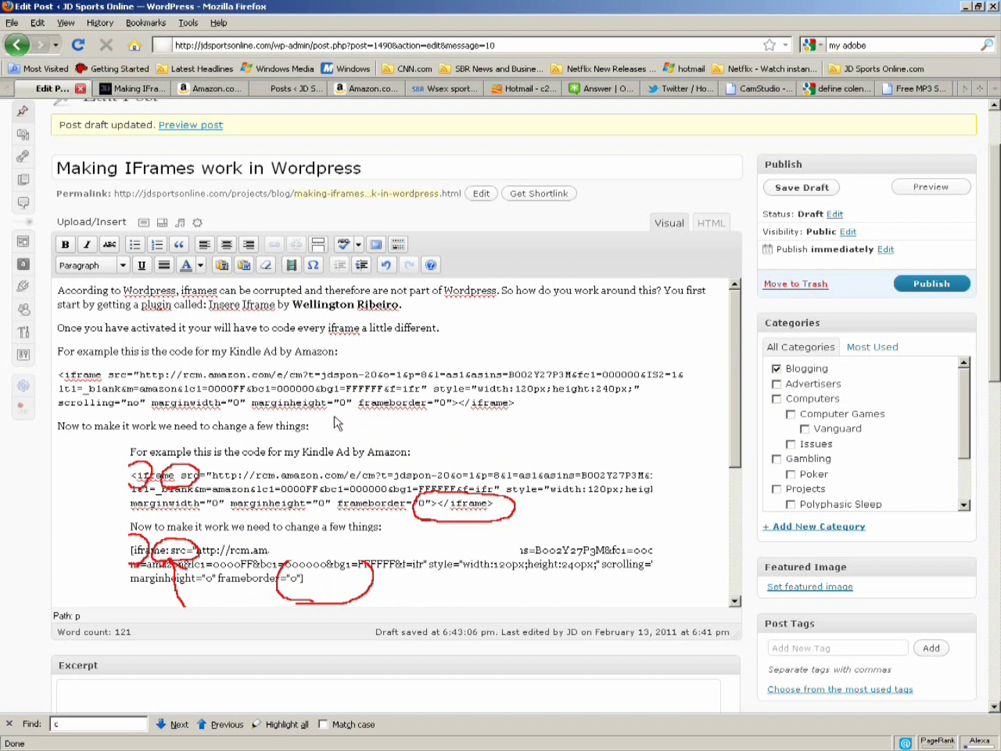
mouse_move(425, 367)
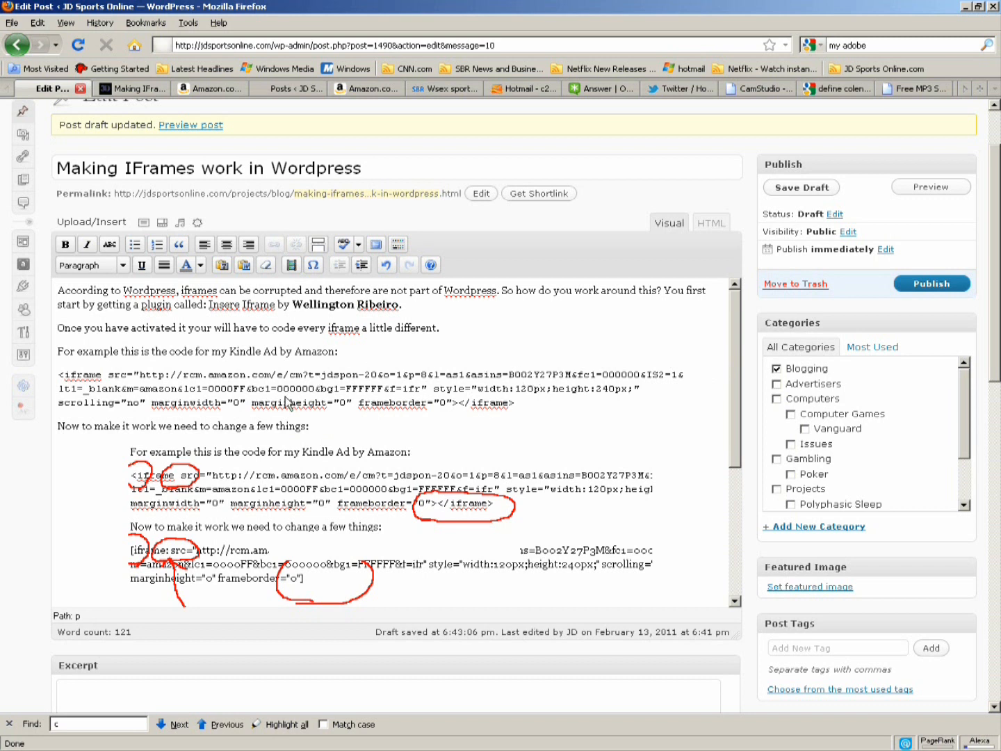
mouse_move(218, 322)
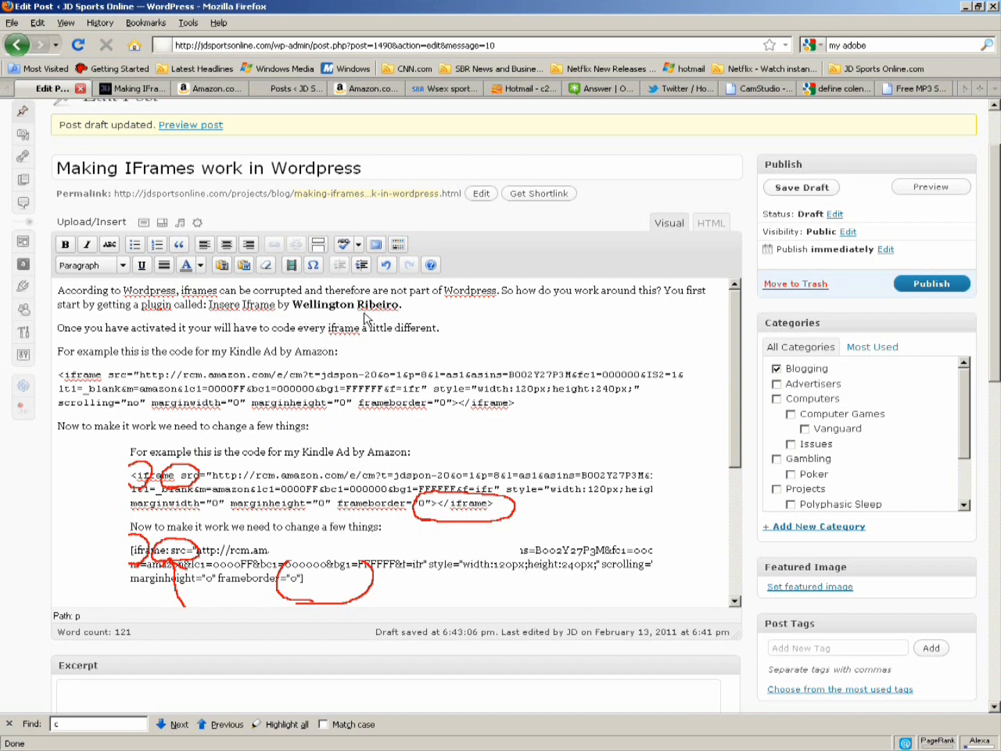
mouse_move(372, 320)
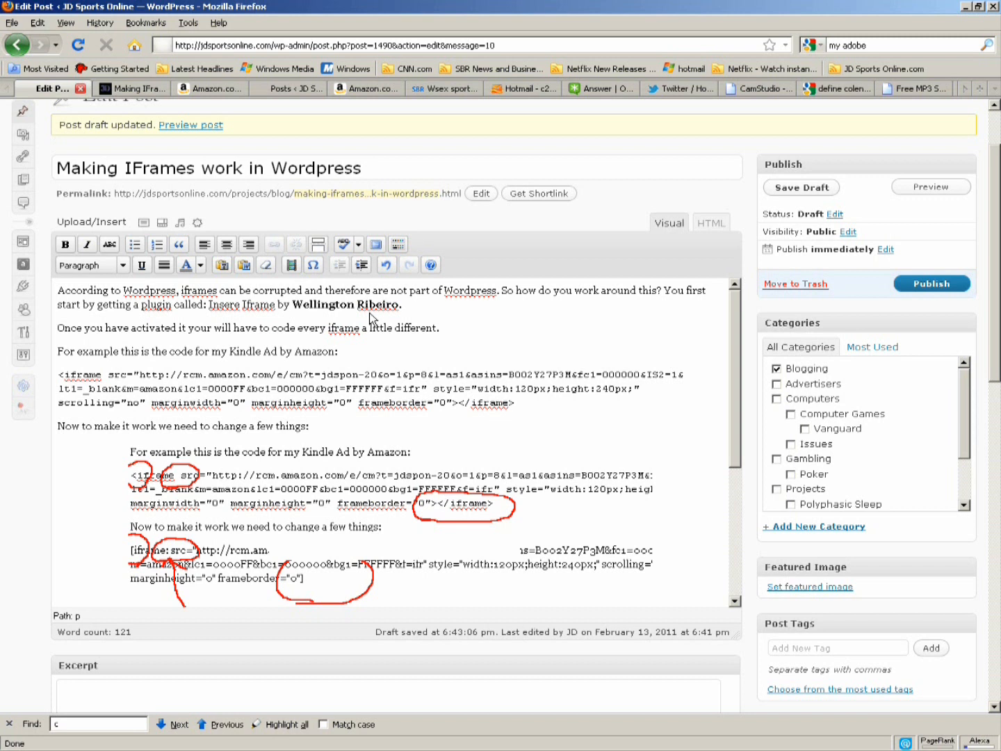
mouse_move(258, 328)
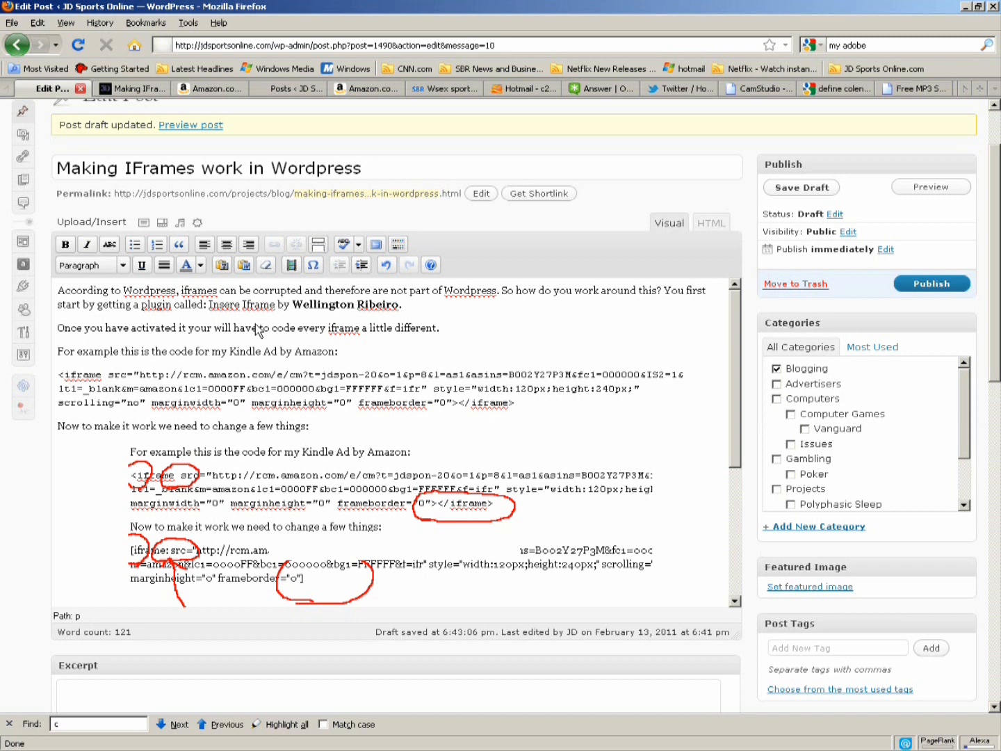
mouse_move(290, 367)
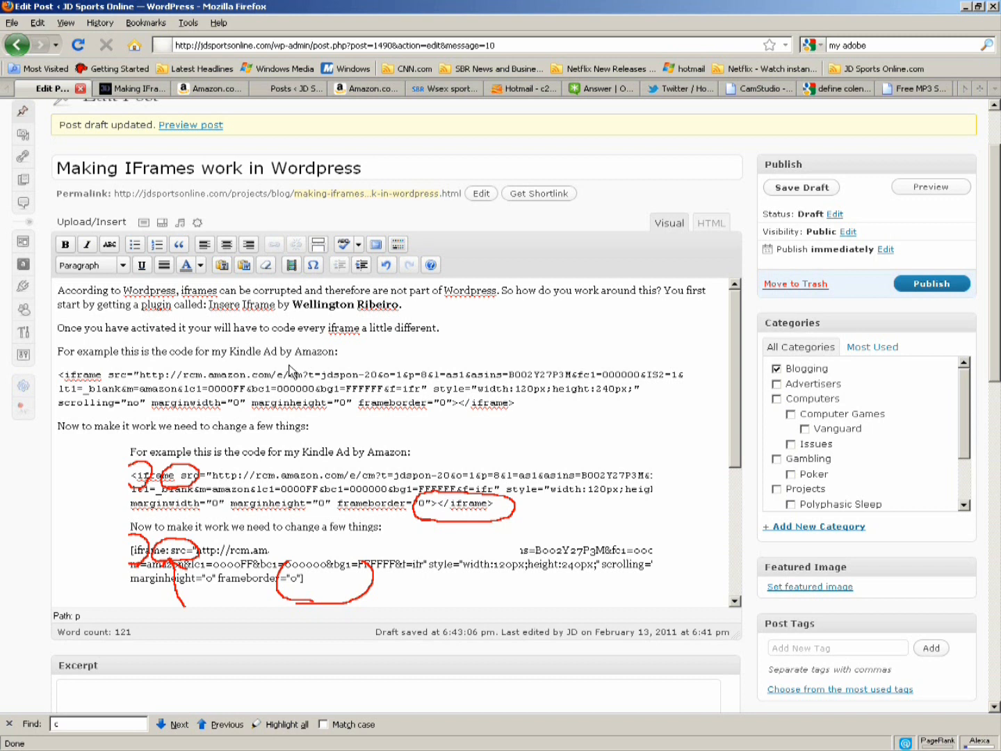
Scroll to the draft's closing iframe lines and launch a preview from the Publish box
scroll(down, 3)
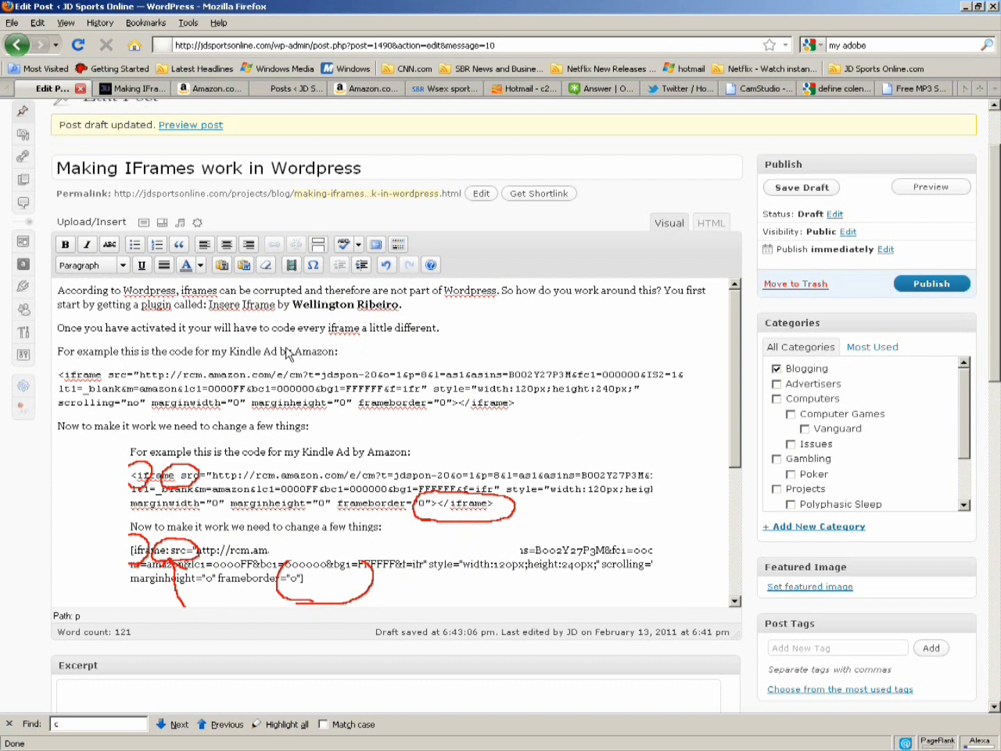
mouse_move(269, 356)
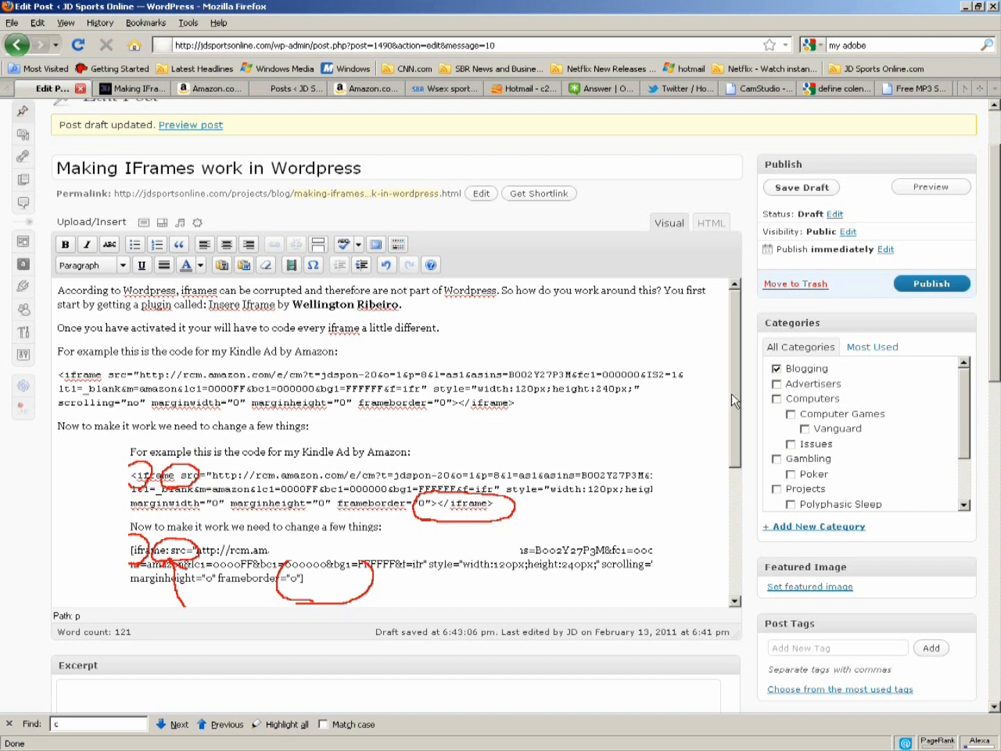
scroll(down, 3)
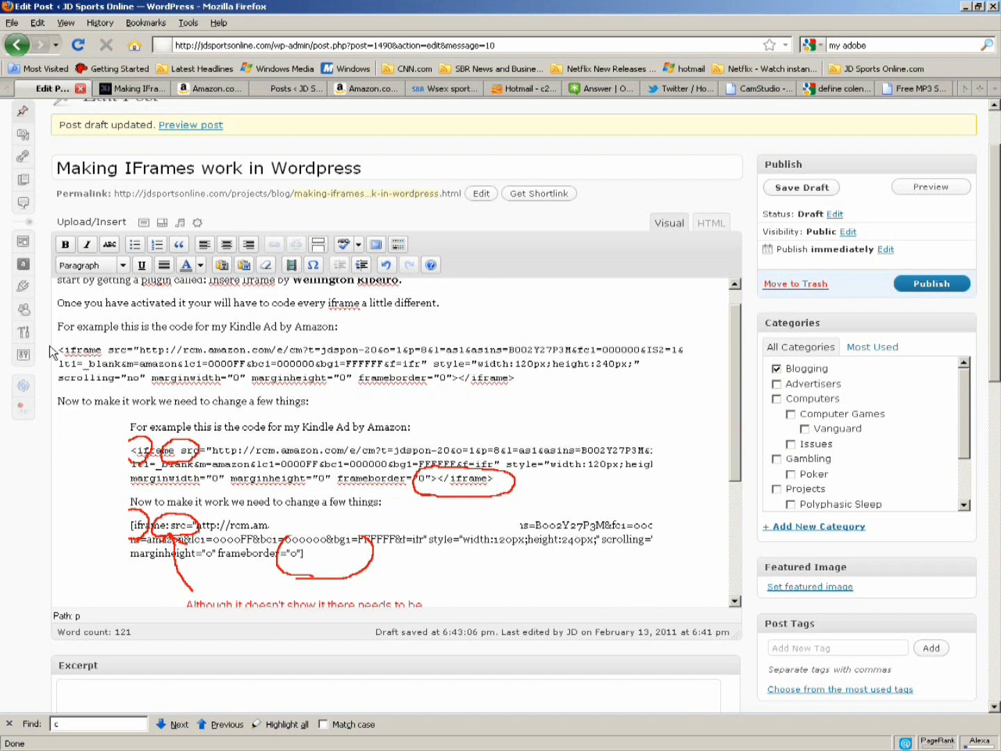
mouse_move(547, 389)
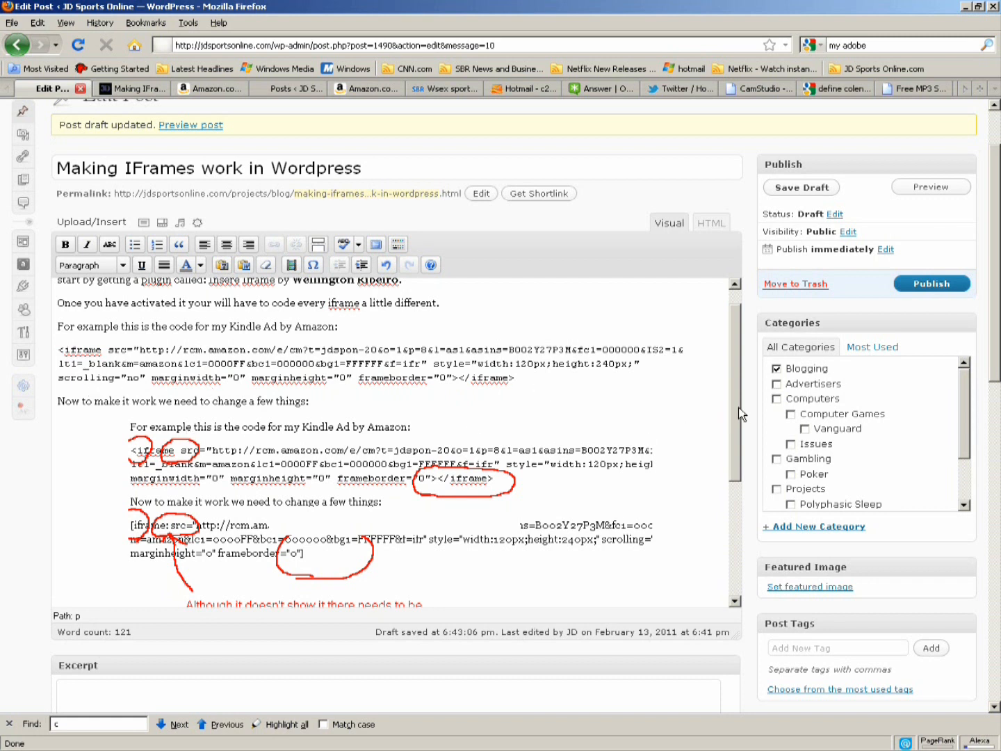
scroll(down, 3)
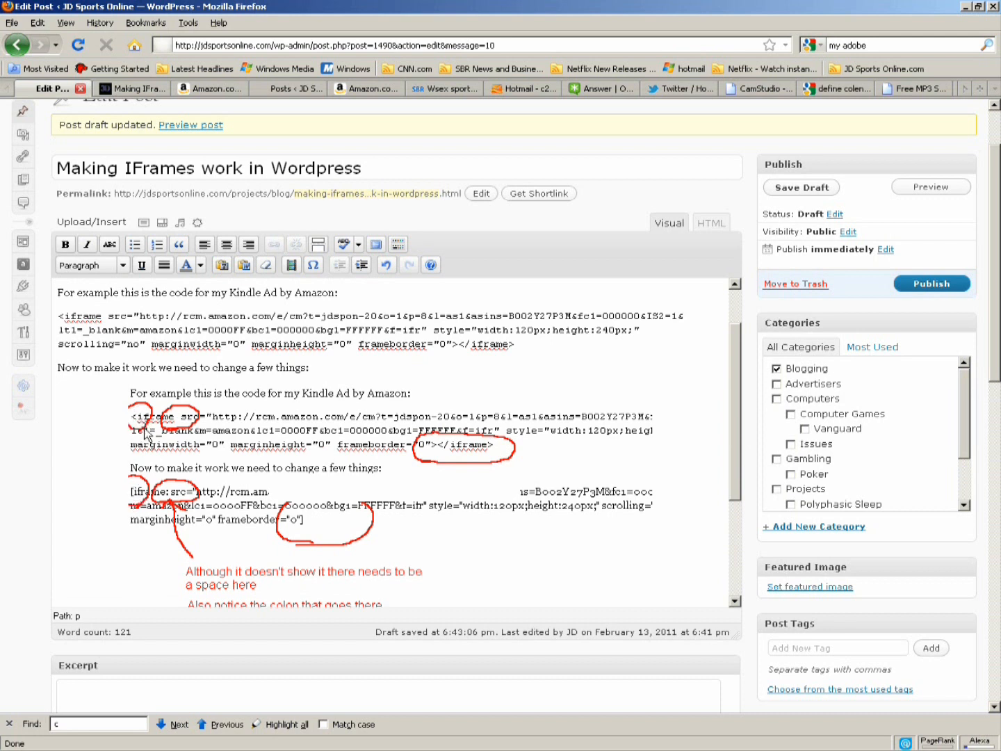
mouse_move(142, 464)
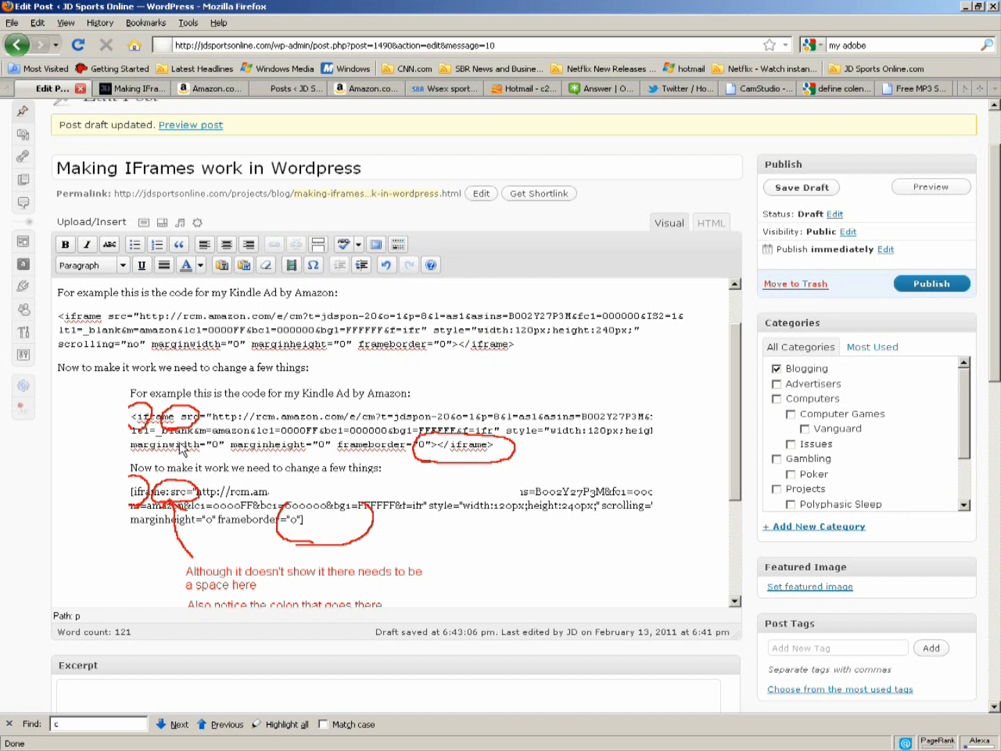
mouse_move(345, 447)
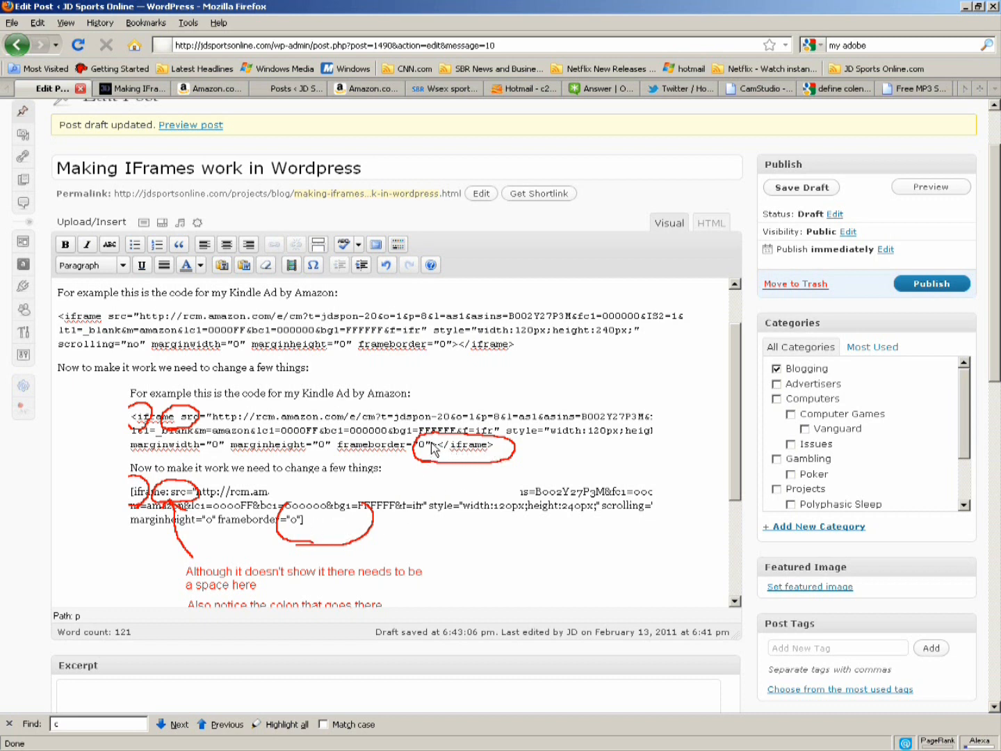
mouse_move(304, 539)
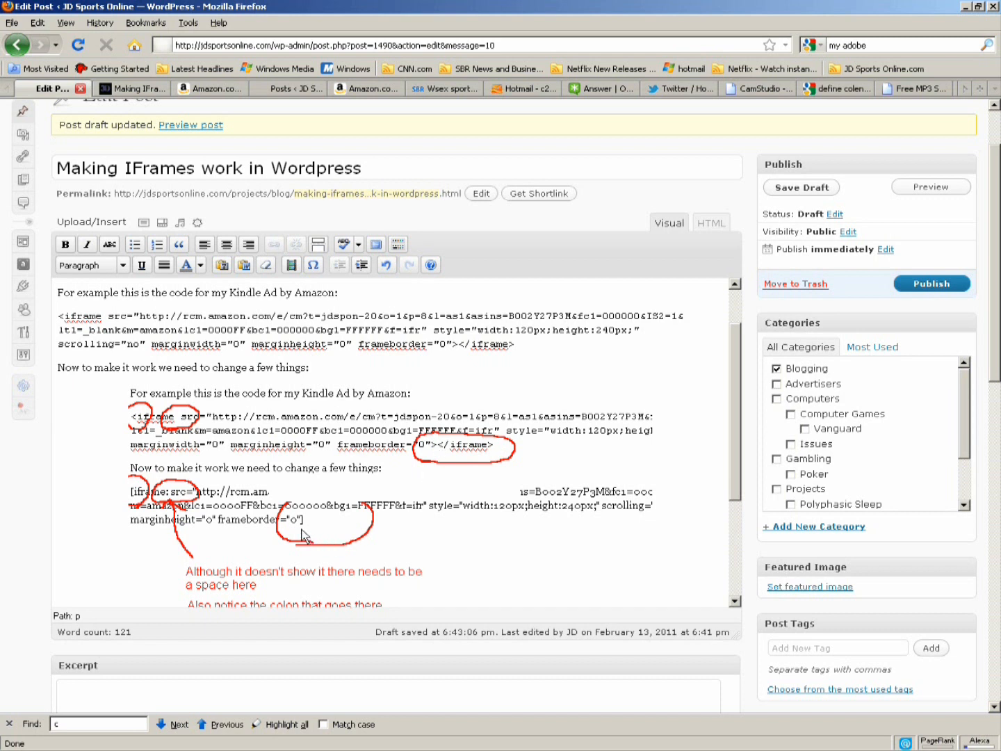
mouse_move(381, 495)
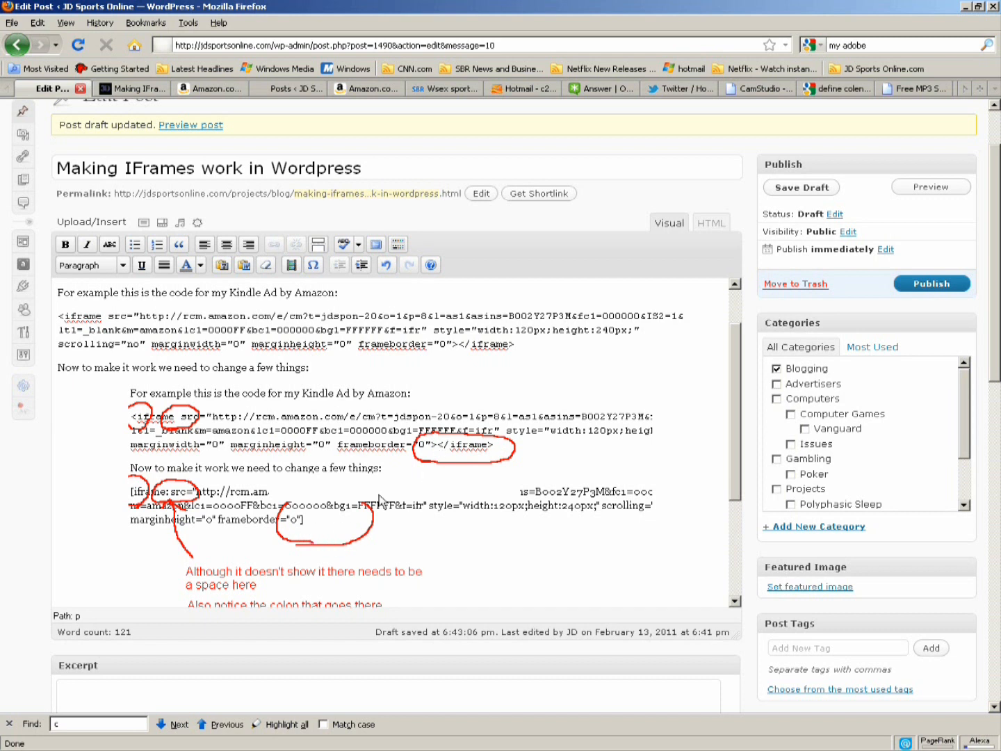
mouse_move(375, 484)
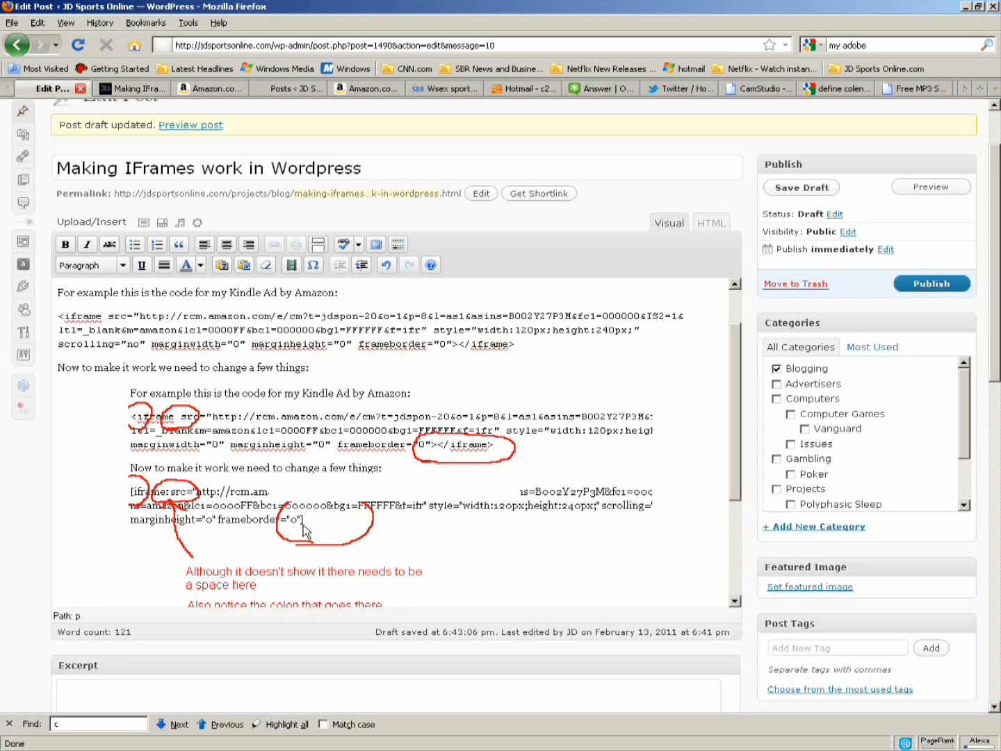
mouse_move(737, 417)
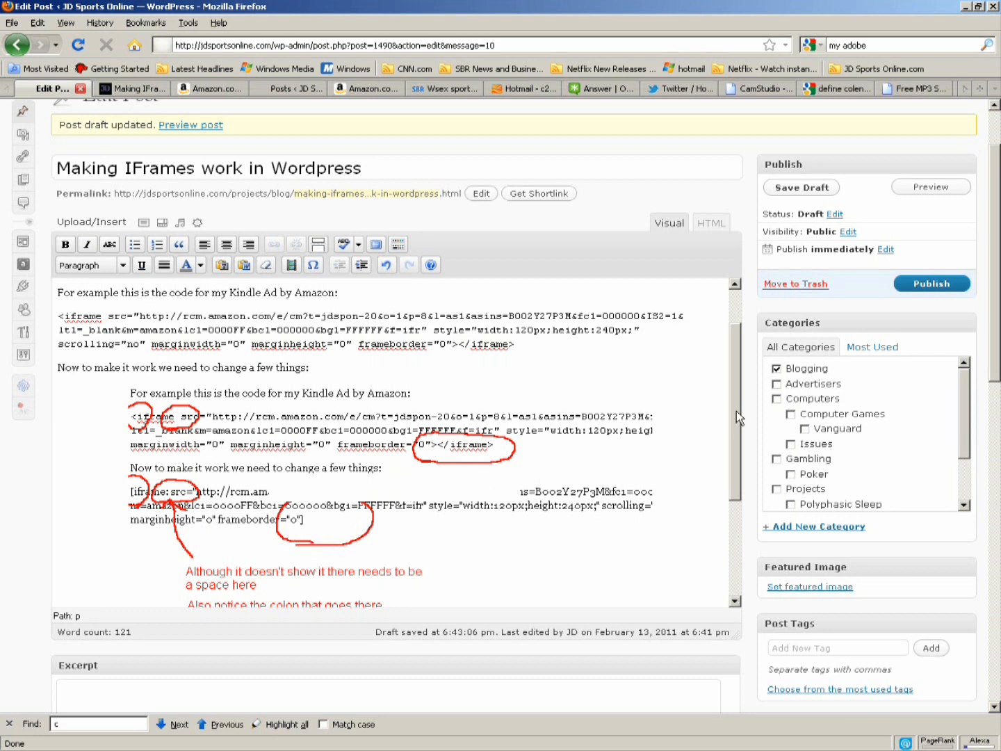
scroll(down, 3)
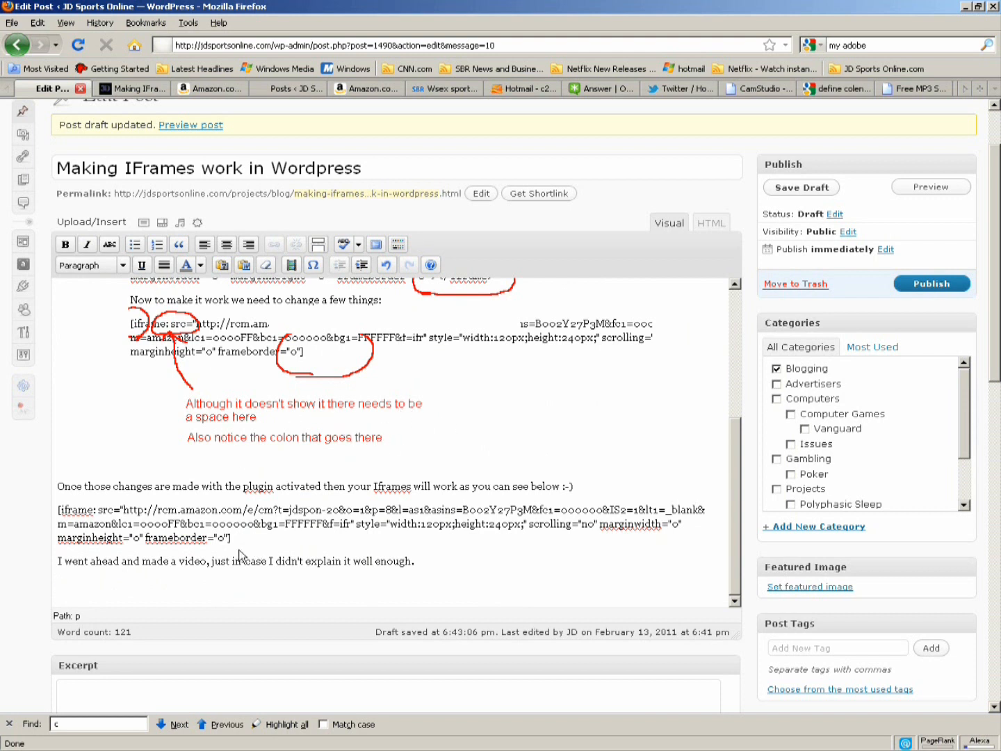
mouse_move(254, 372)
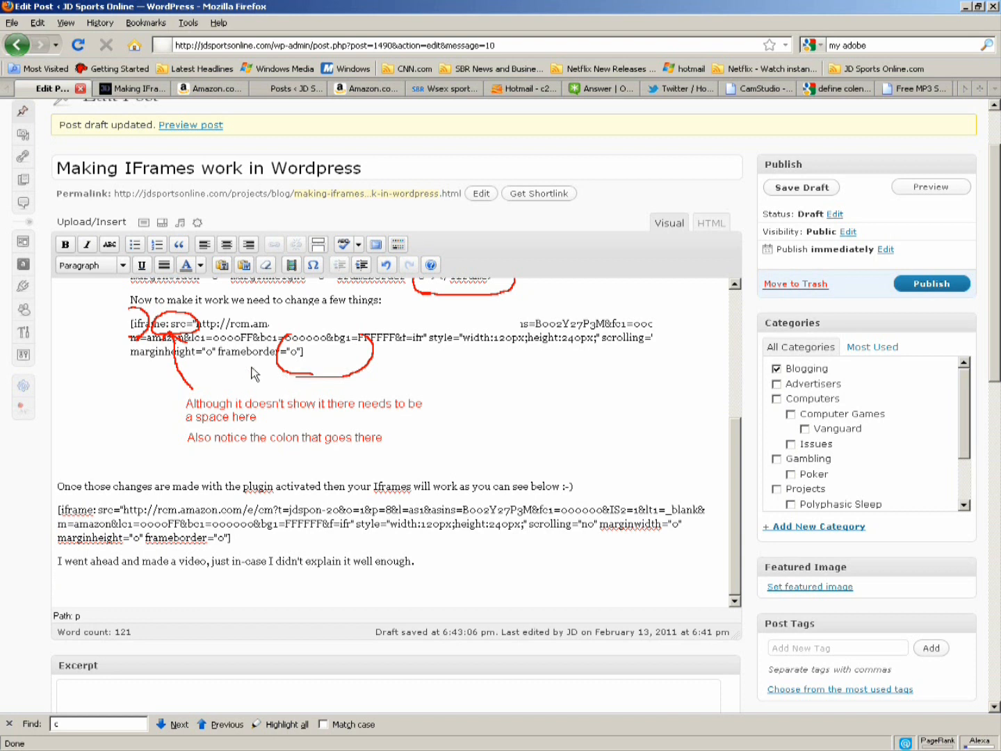
mouse_move(137, 110)
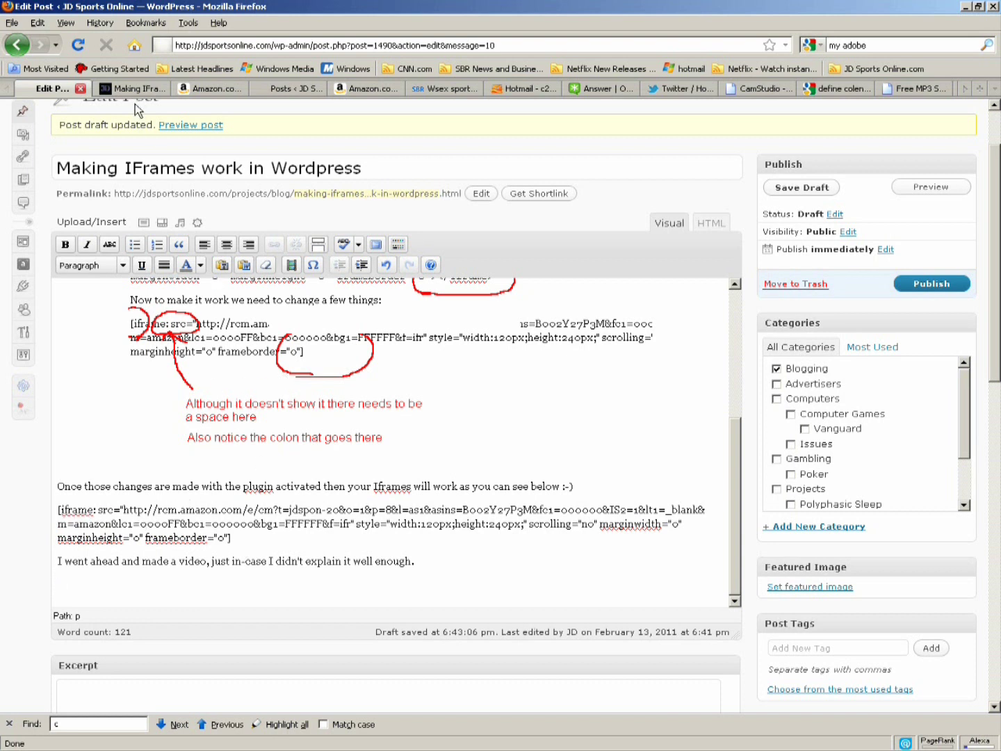
click(930, 186)
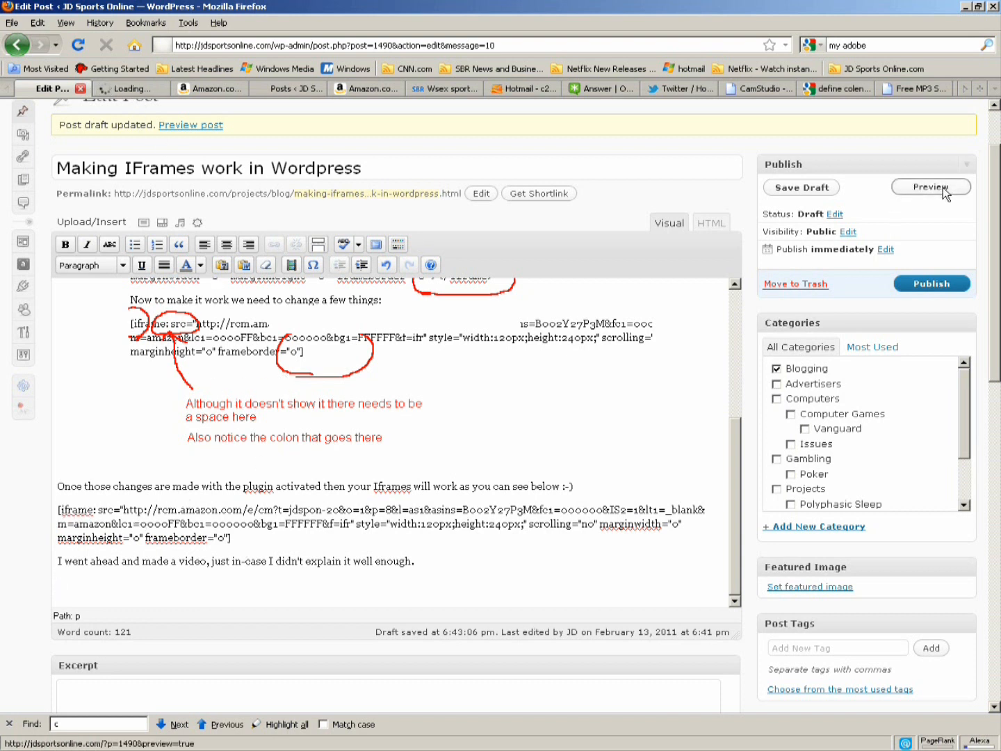
Review the previewed post with its one rendered Kindle ad, then return to the editor
click(930, 187)
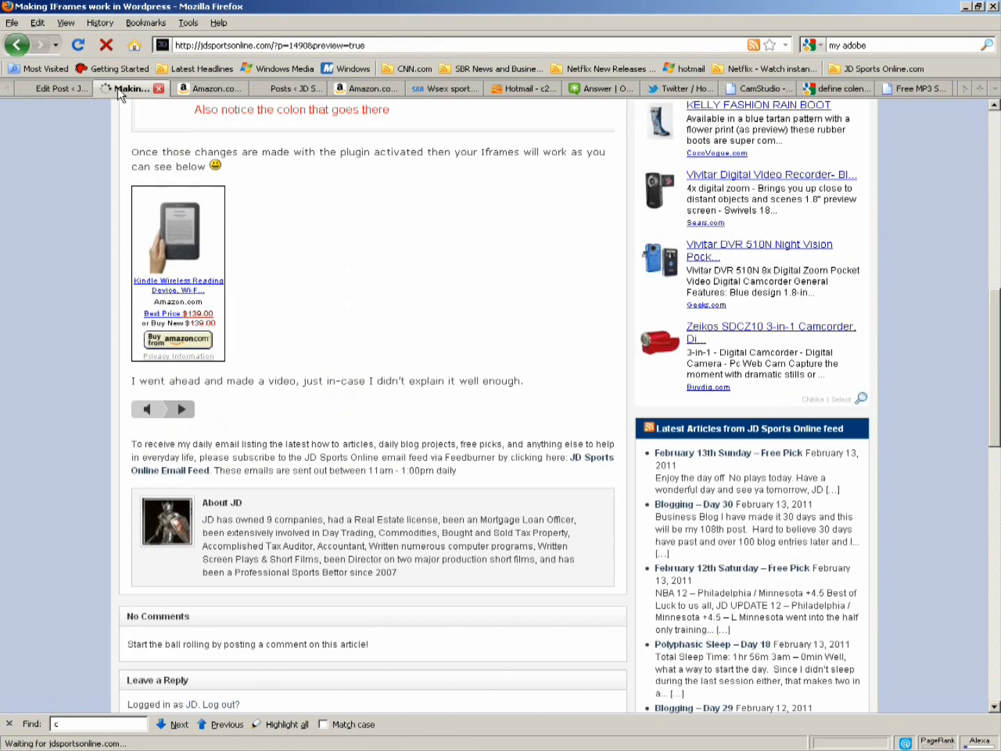
scroll(up, 3)
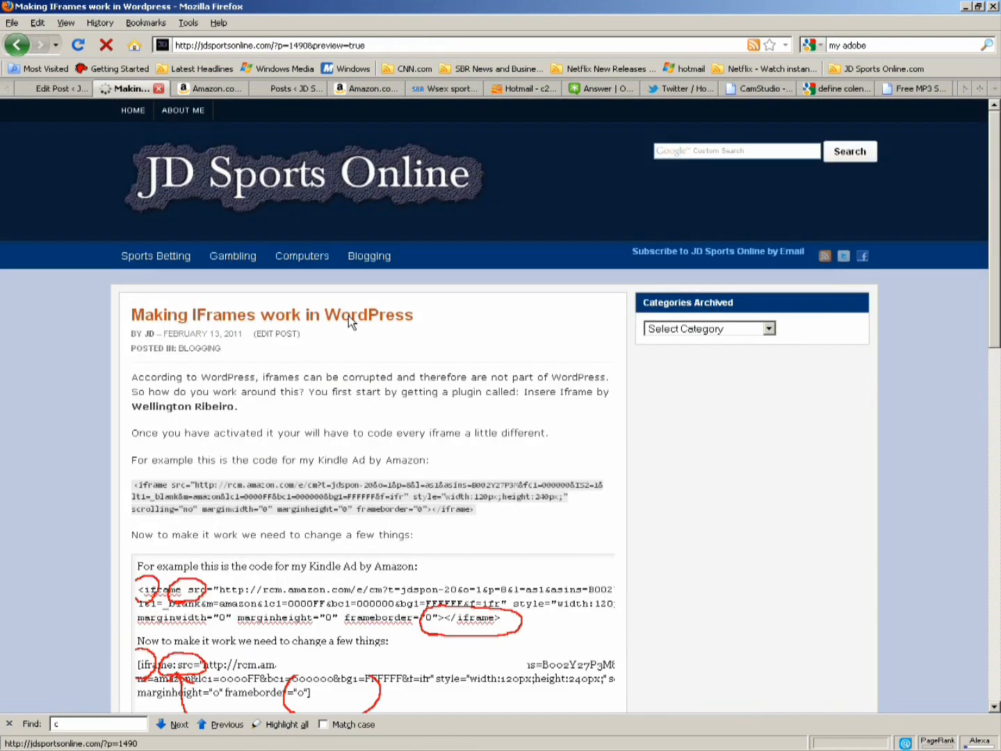
scroll(down, 3)
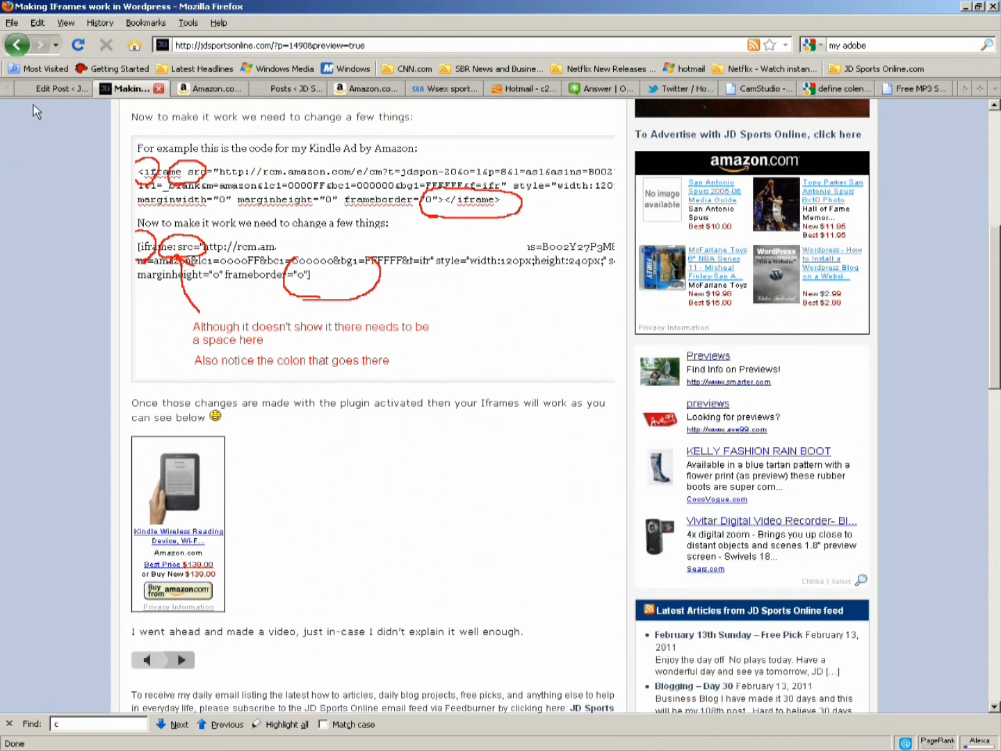
click(49, 89)
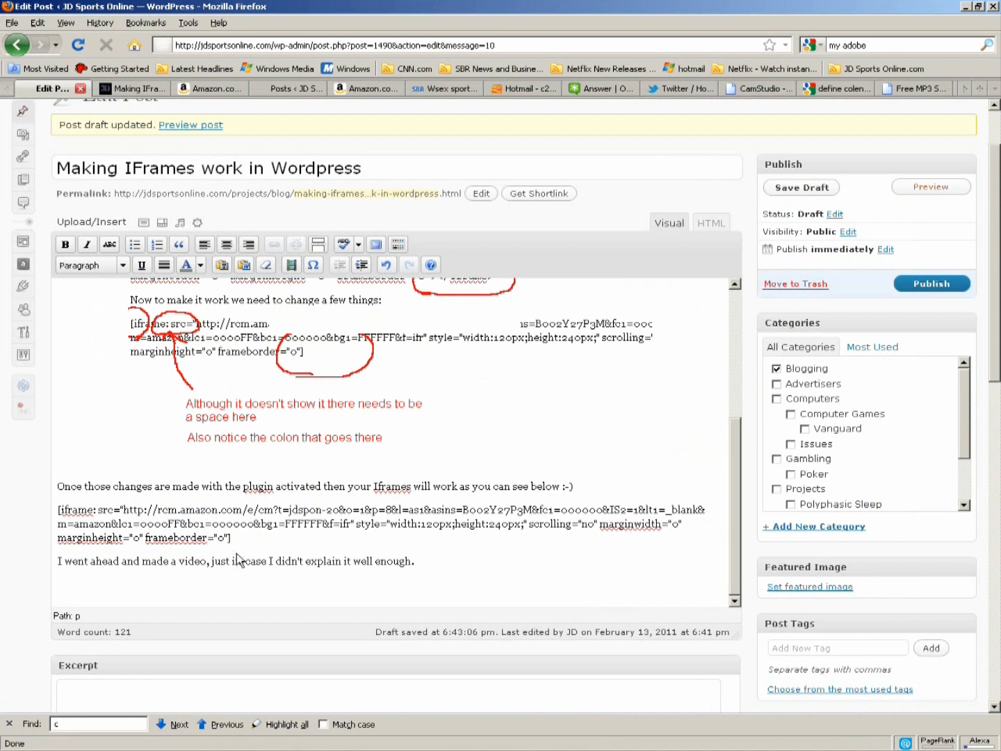
Delete the Recording-1.mp3 link line from the post HTML and switch to Amazon Associates
scroll(down, 3)
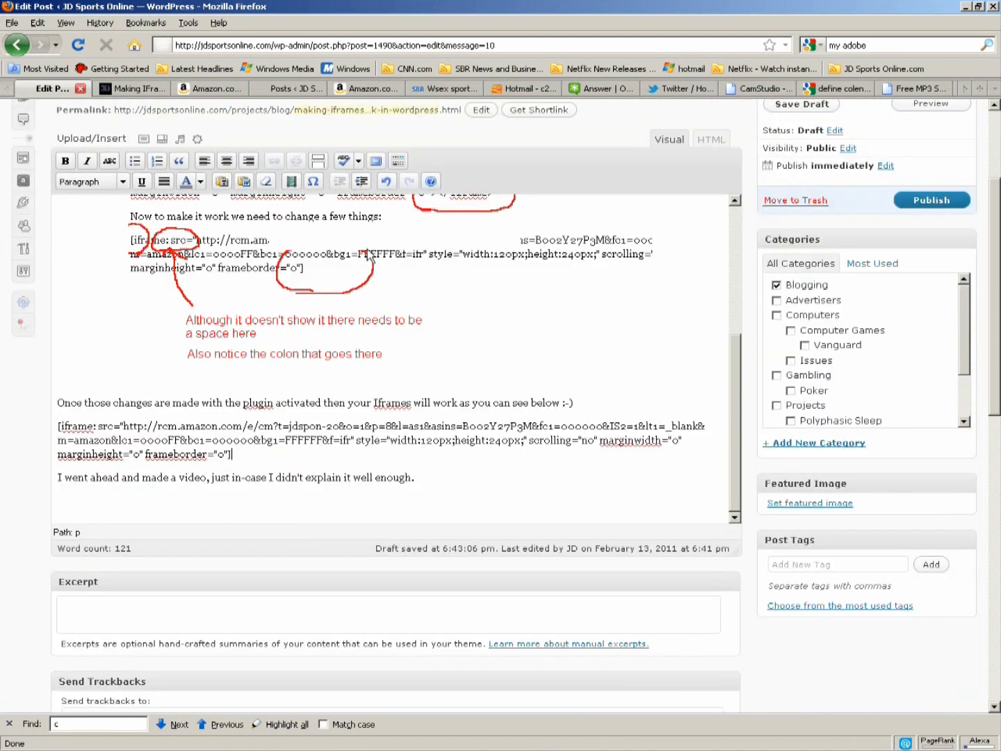
click(711, 139)
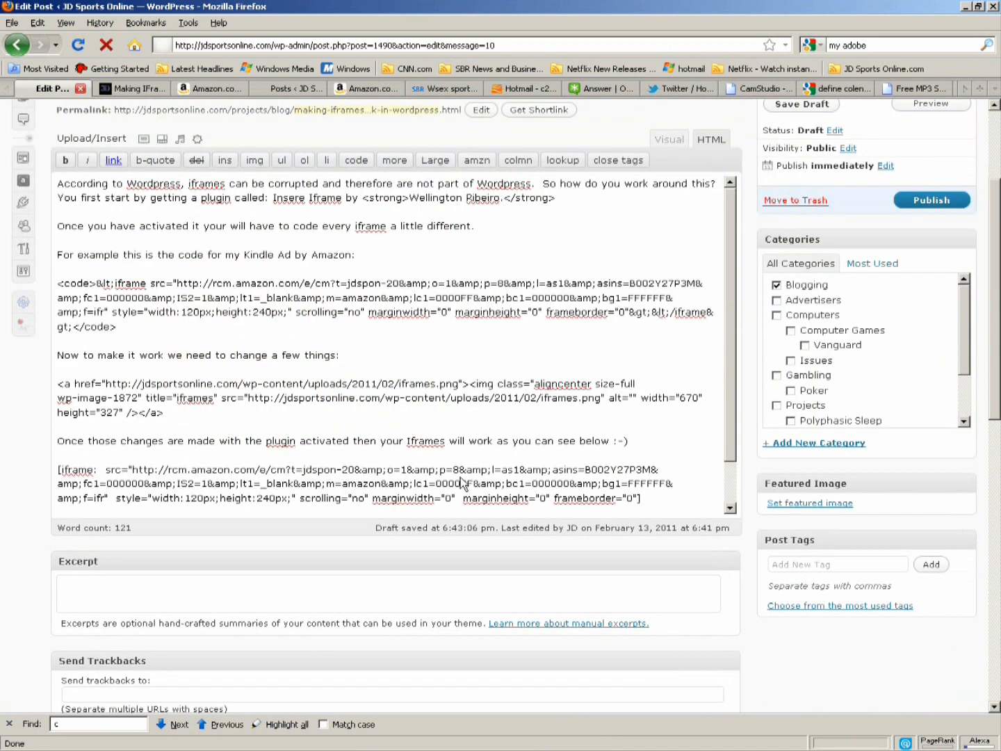
scroll(down, 3)
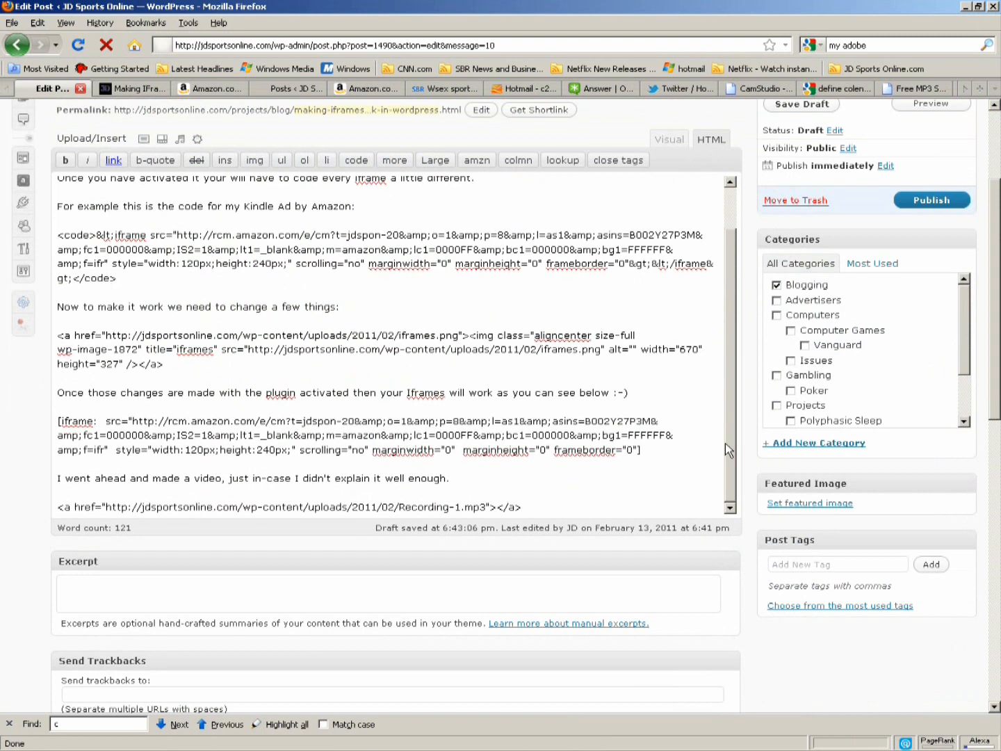
triple_click(285, 506)
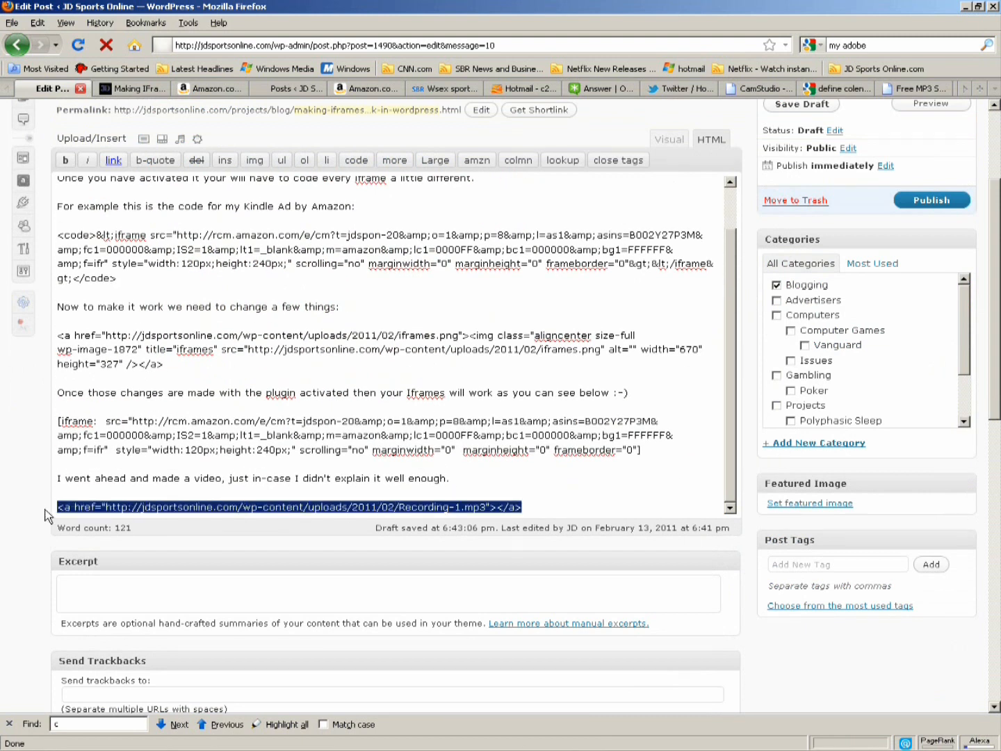
key(Delete)
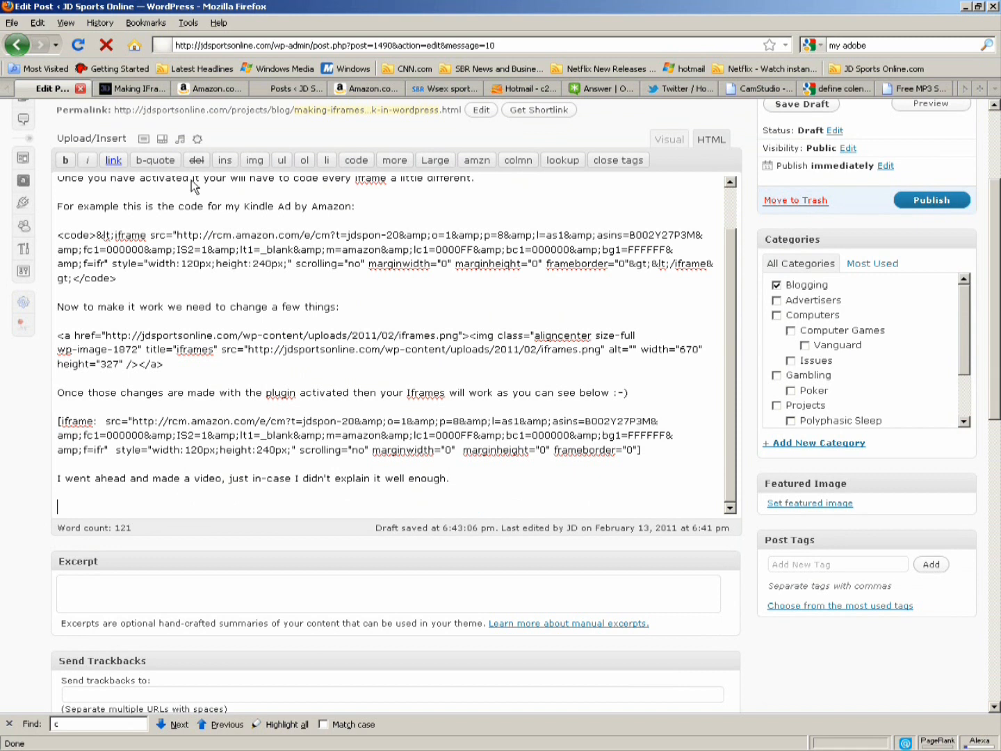
click(208, 89)
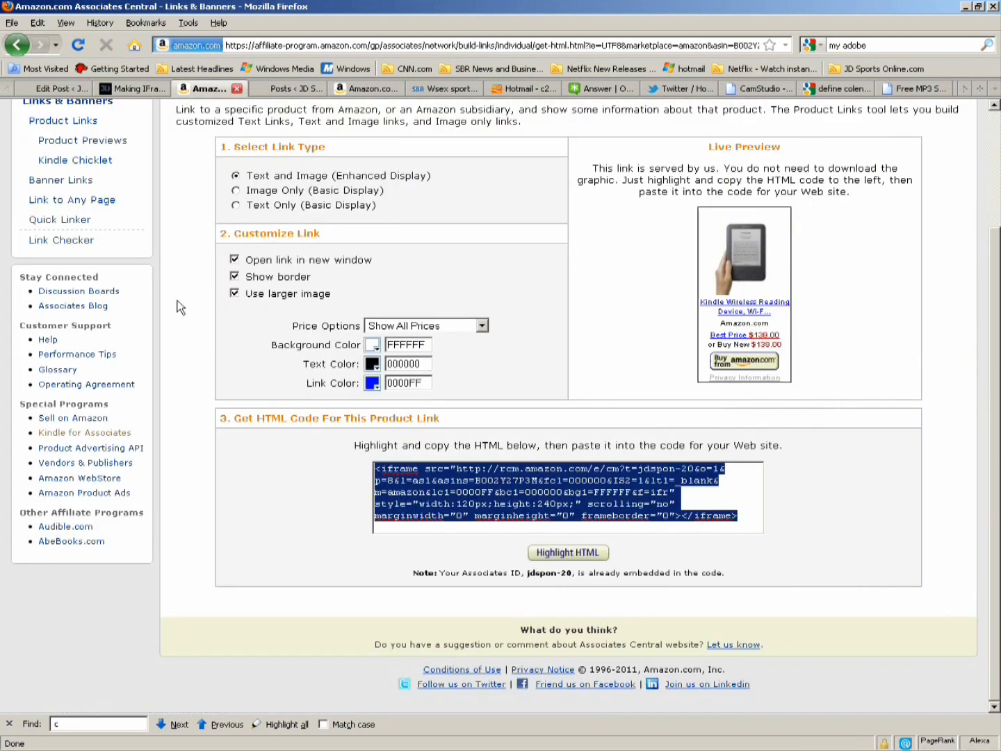
mouse_move(606, 487)
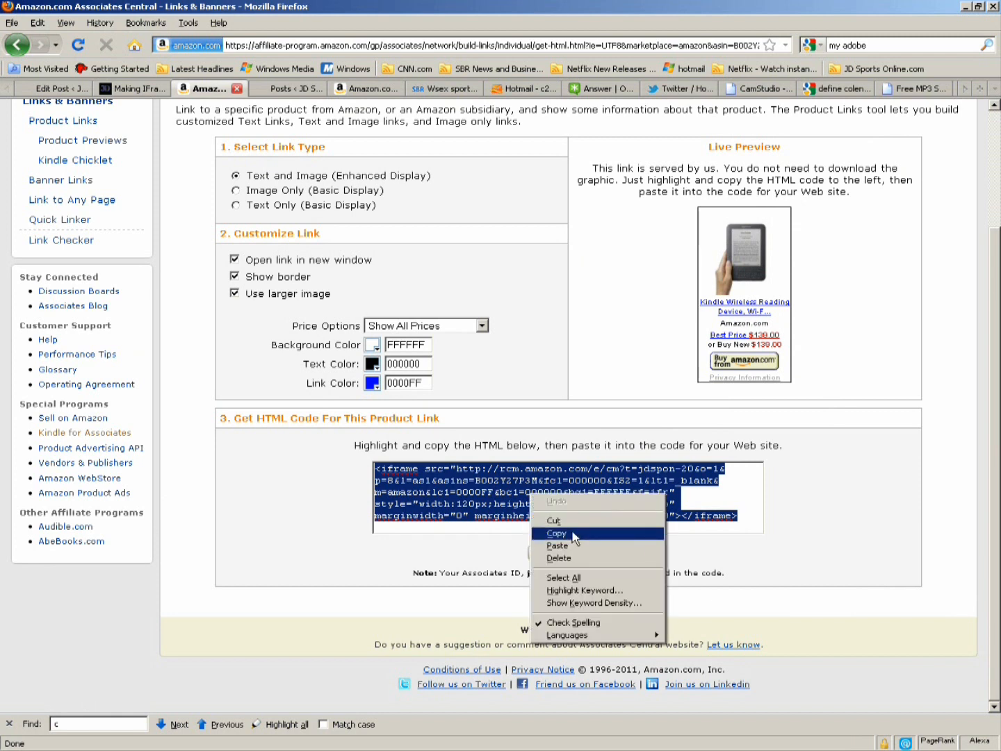
Copy the Kindle product link iframe HTML and return to the WordPress editor
click(556, 532)
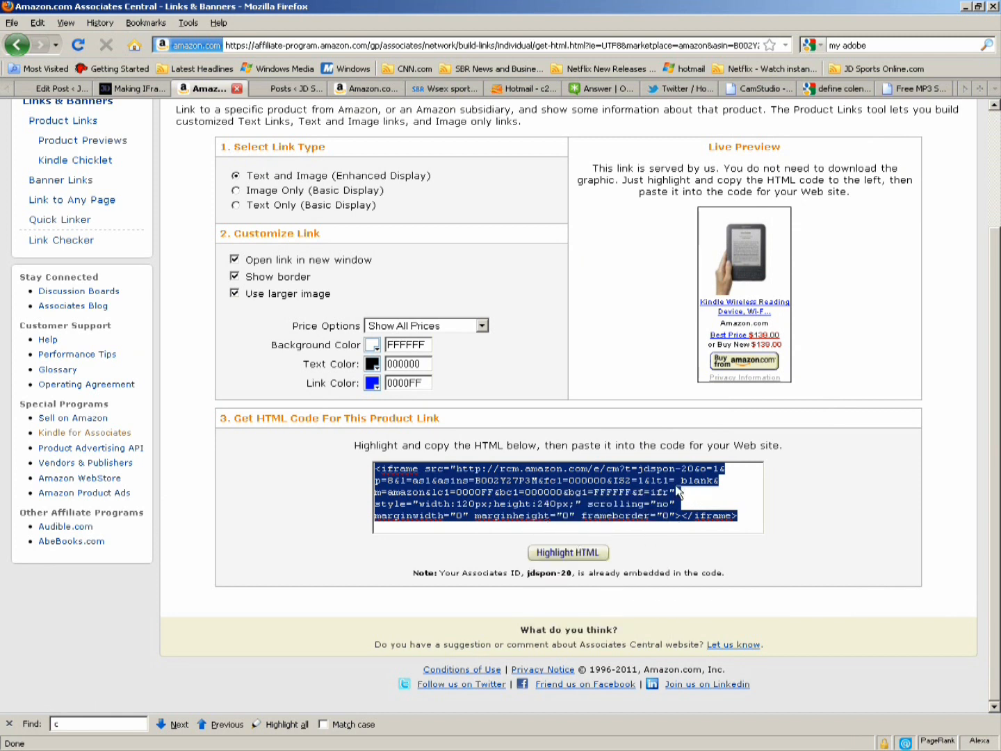
click(49, 89)
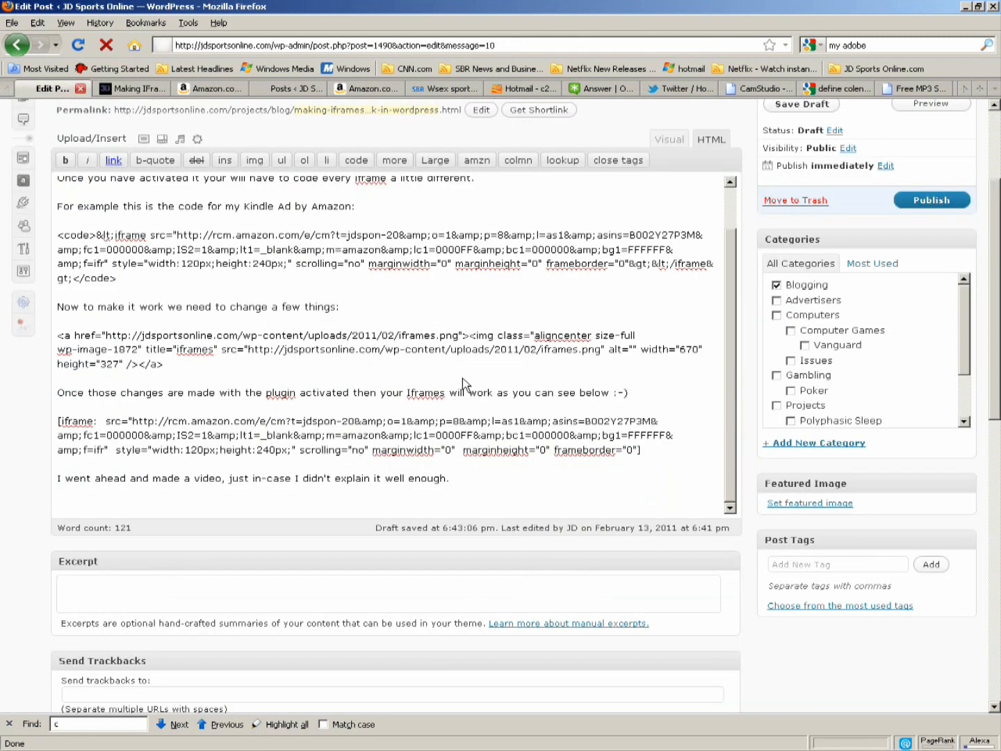
click(669, 139)
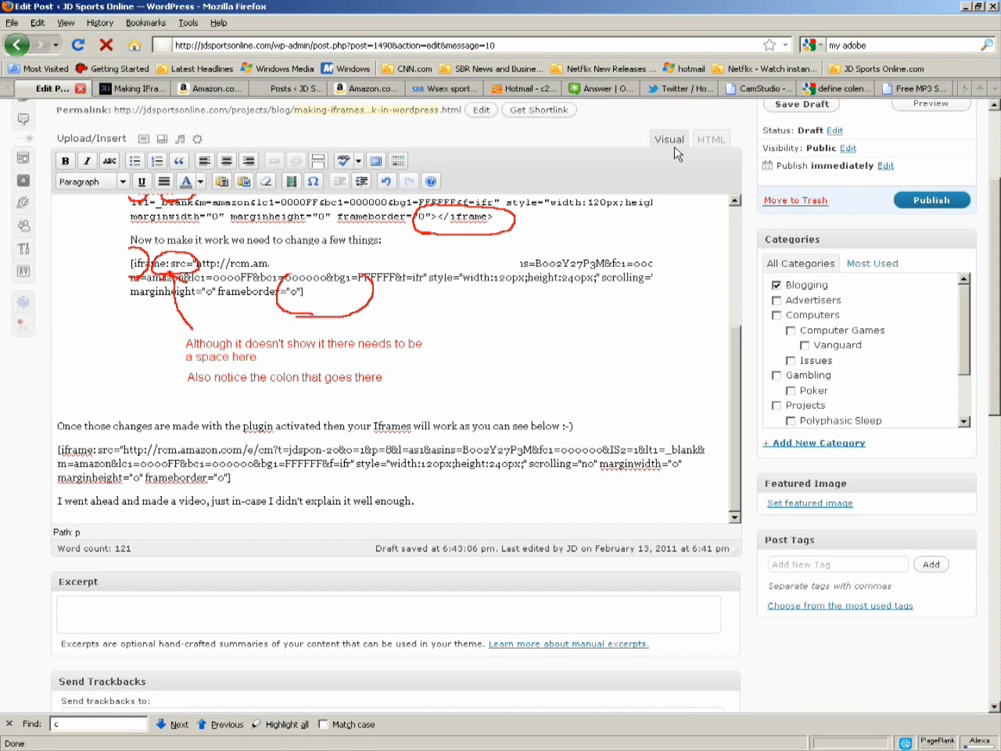
click(712, 139)
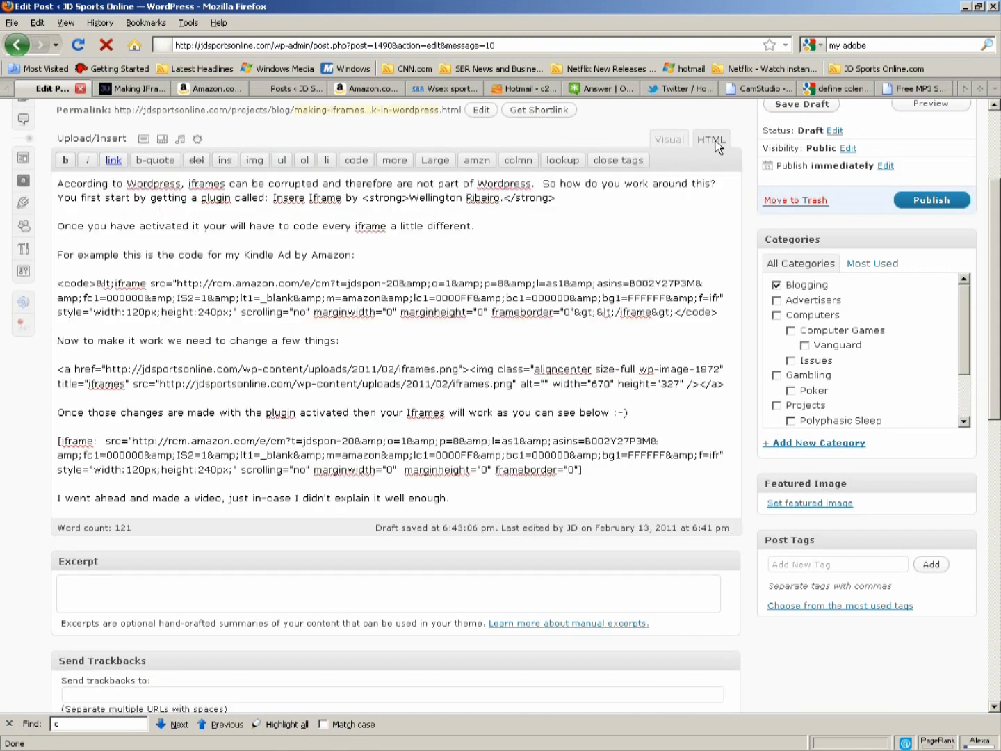
mouse_move(544, 513)
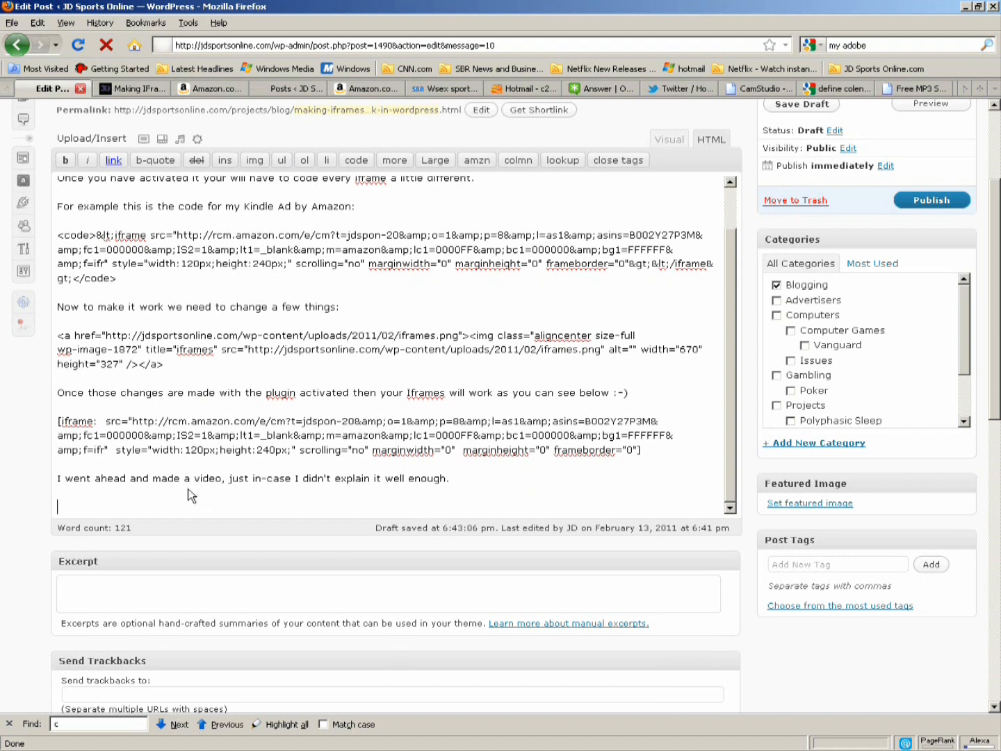
right_click(58, 507)
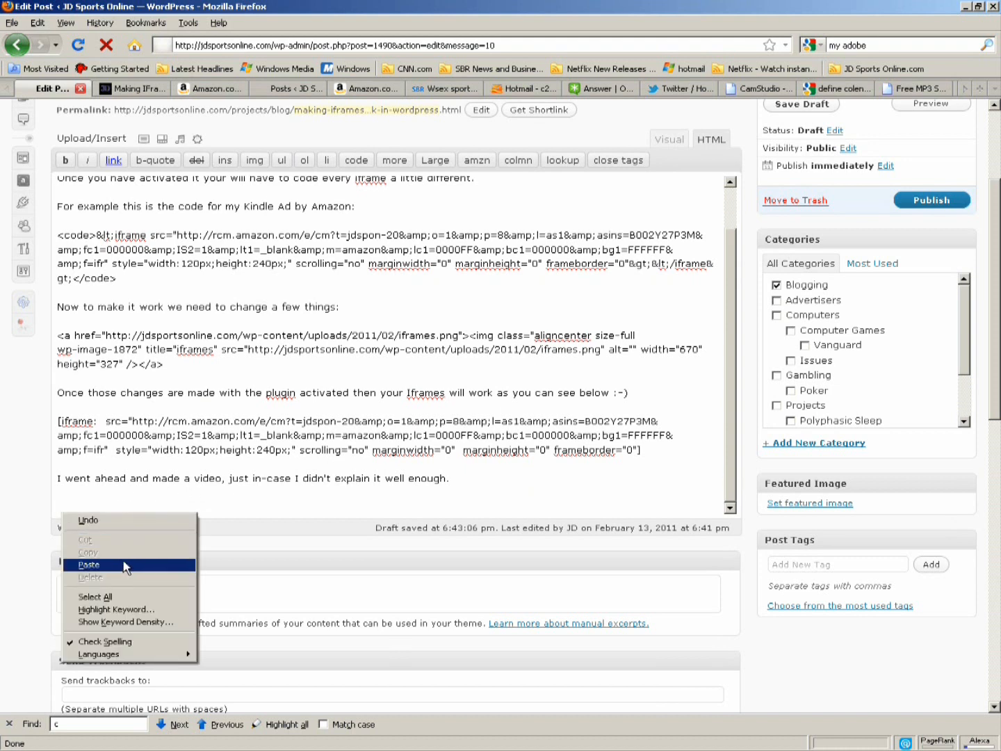
click(89, 565)
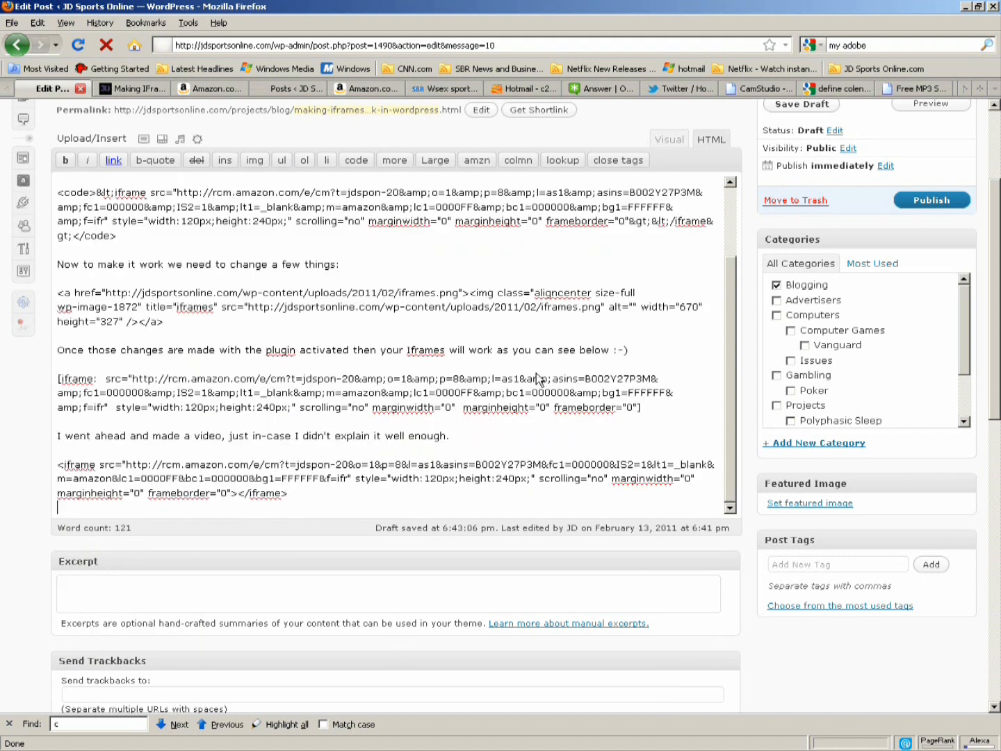
click(668, 139)
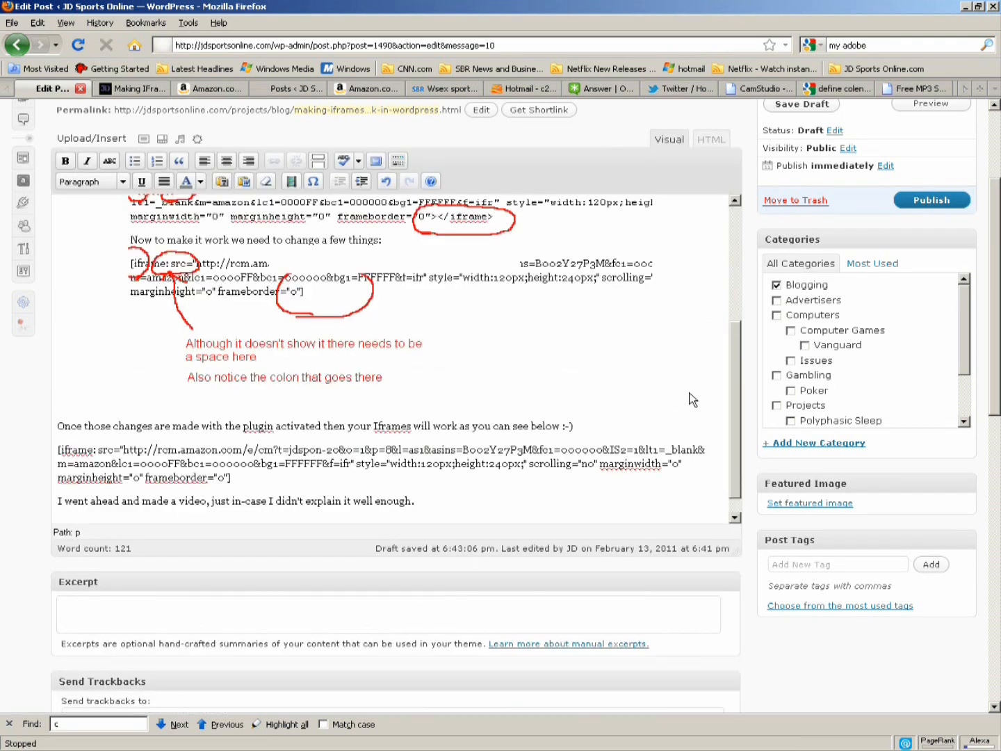
scroll(down, 3)
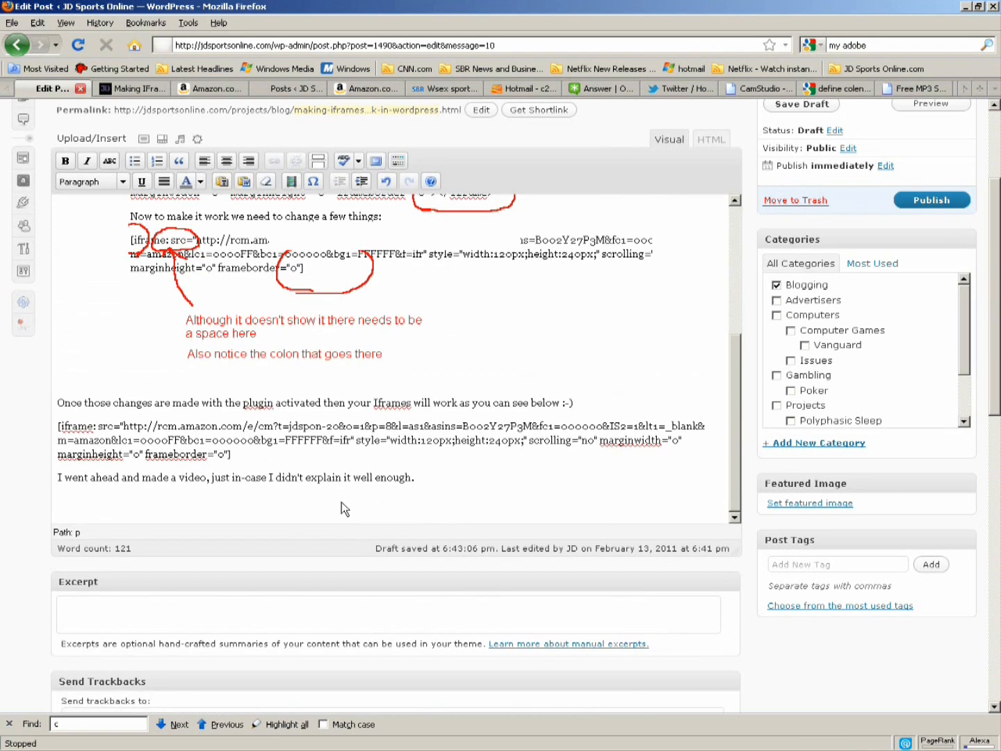
click(711, 139)
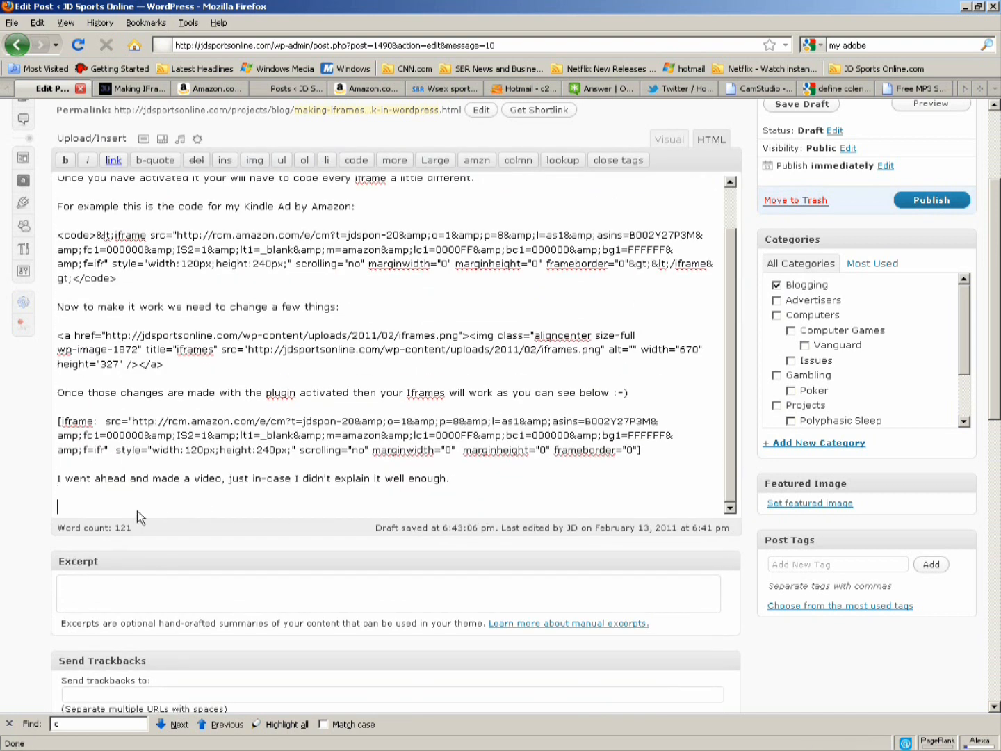
Wrap the pasted ad code in code tags and check Visual then HTML view, where it is dropped again
right_click(139, 517)
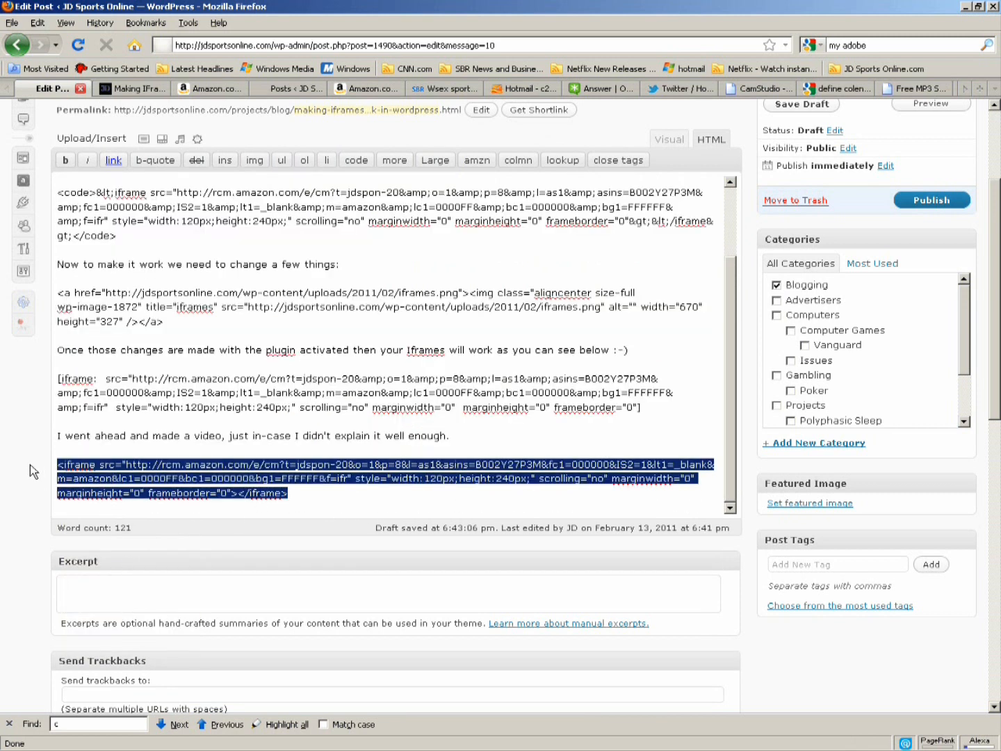
click(355, 160)
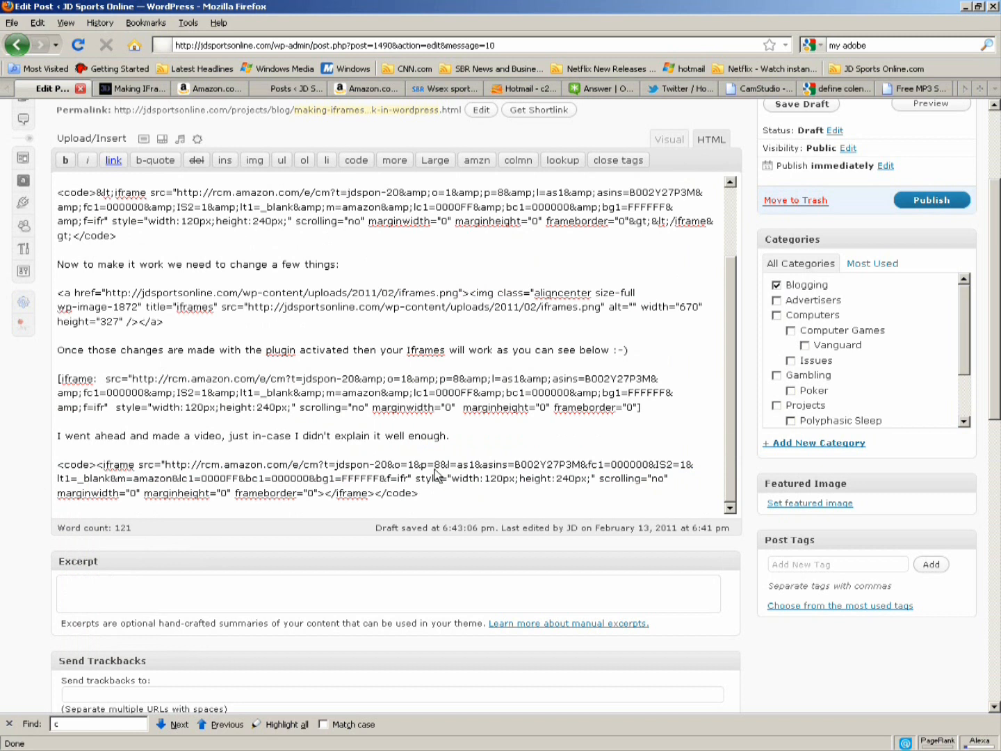
click(420, 492)
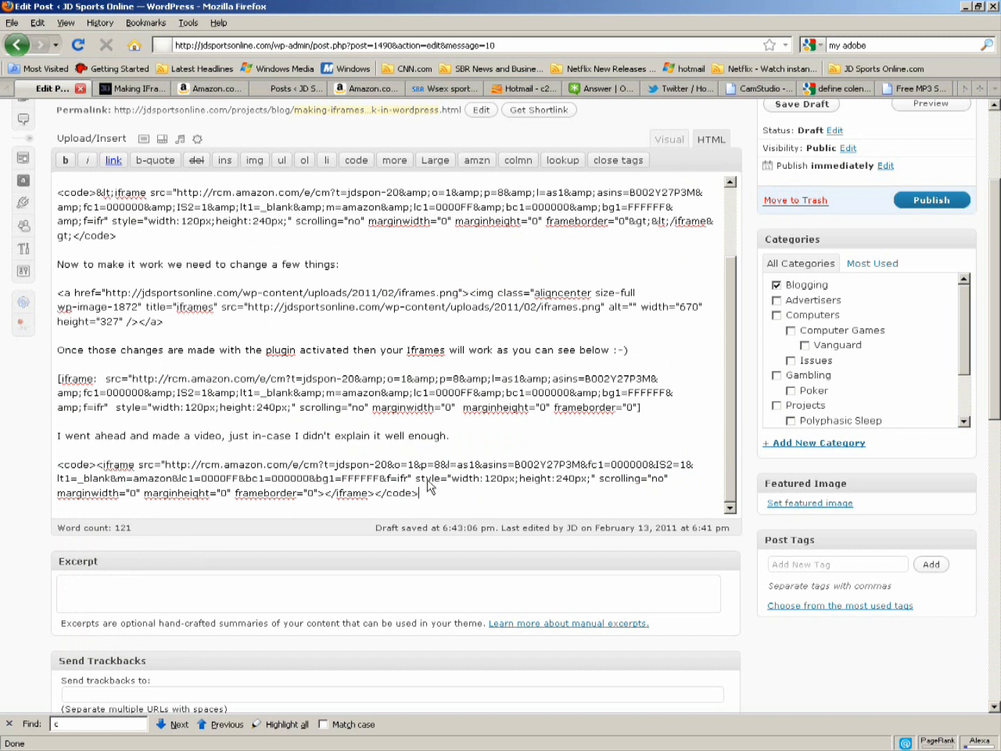
click(669, 139)
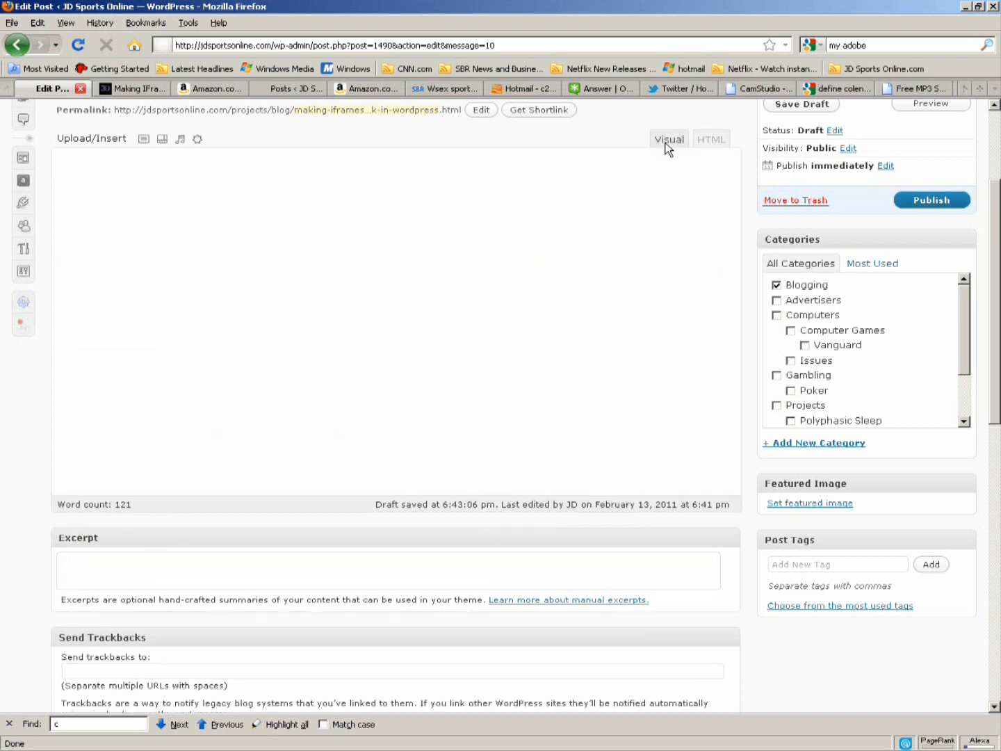
click(669, 139)
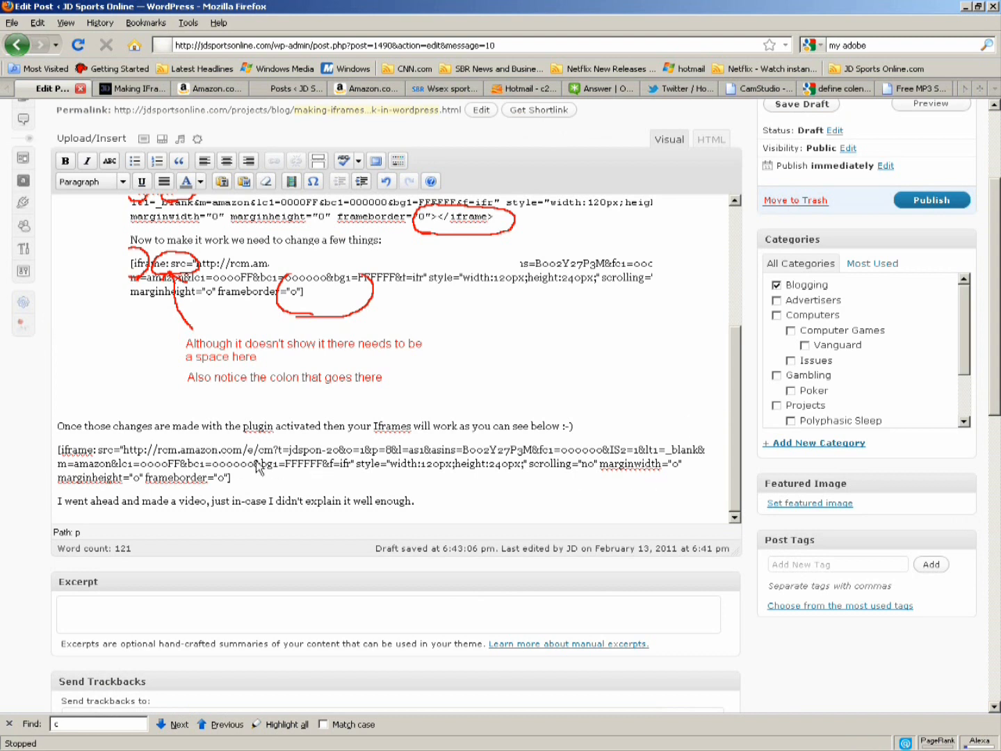
mouse_move(296, 531)
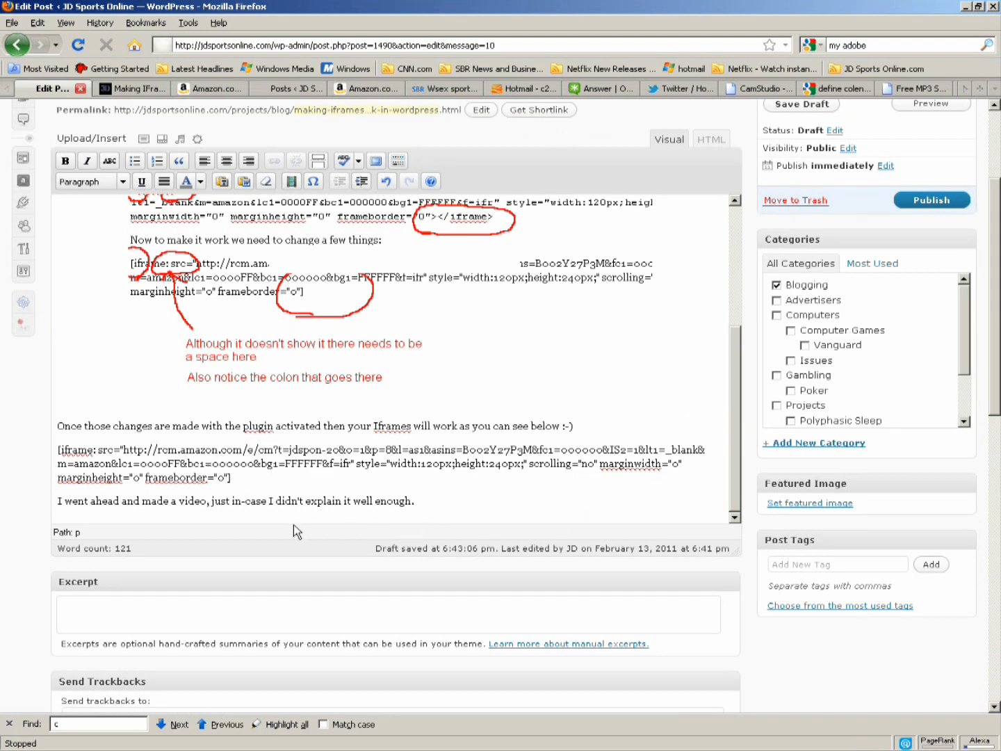
mouse_move(607, 285)
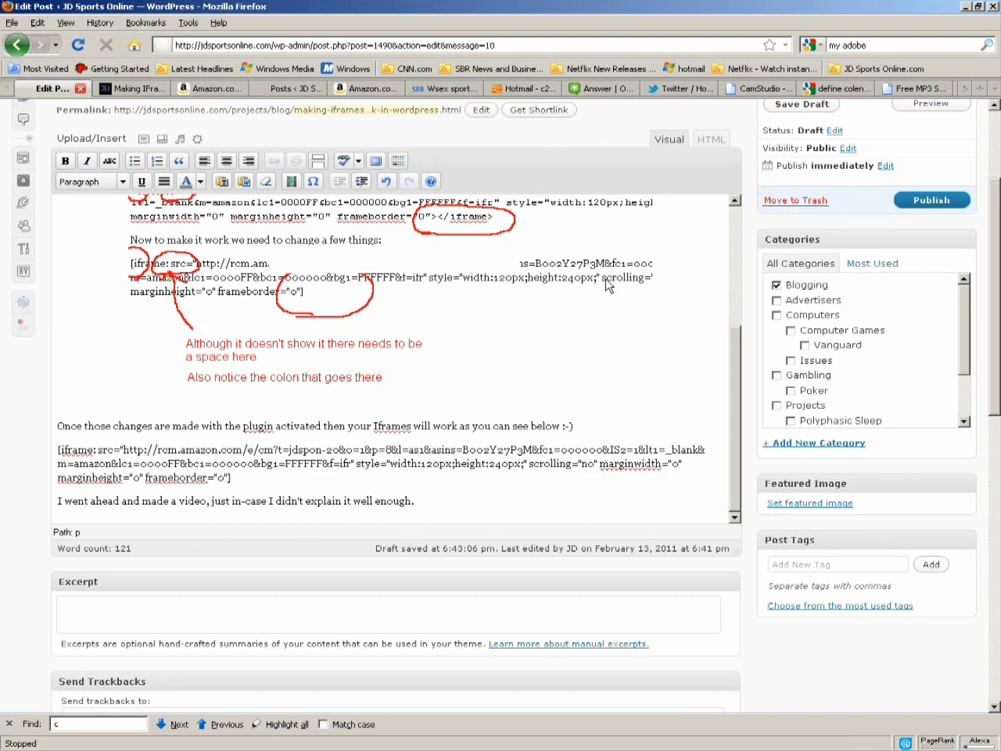
click(712, 139)
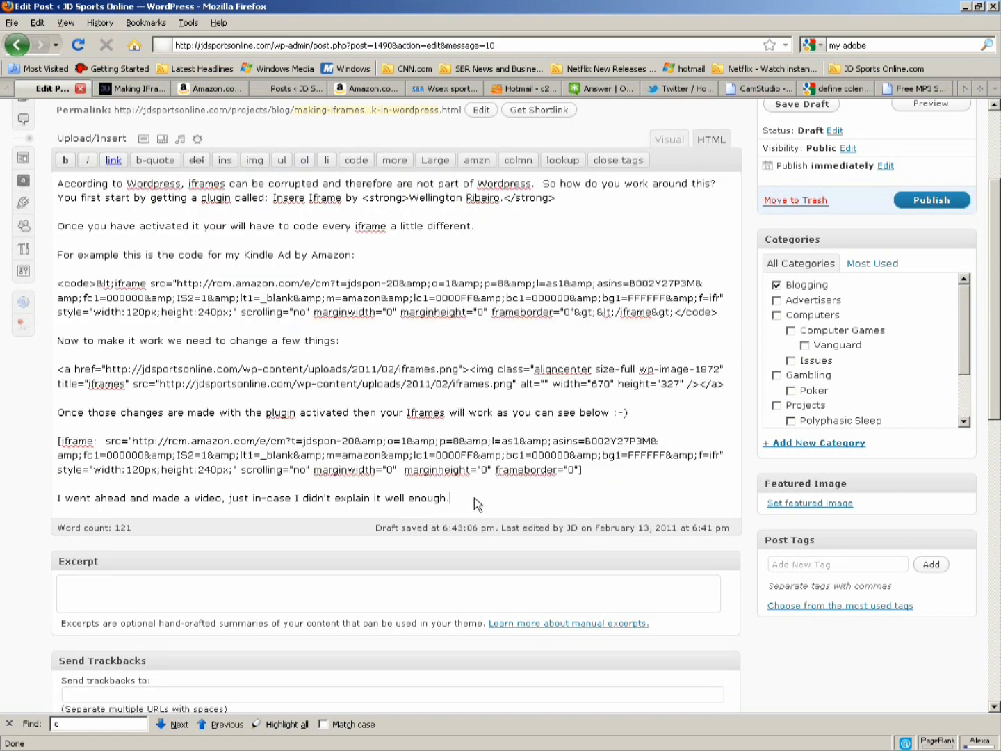
Paste the bracketed Kindle iframe shortcode on the line after the video sentence and verify it in Visual view
scroll(down, 3)
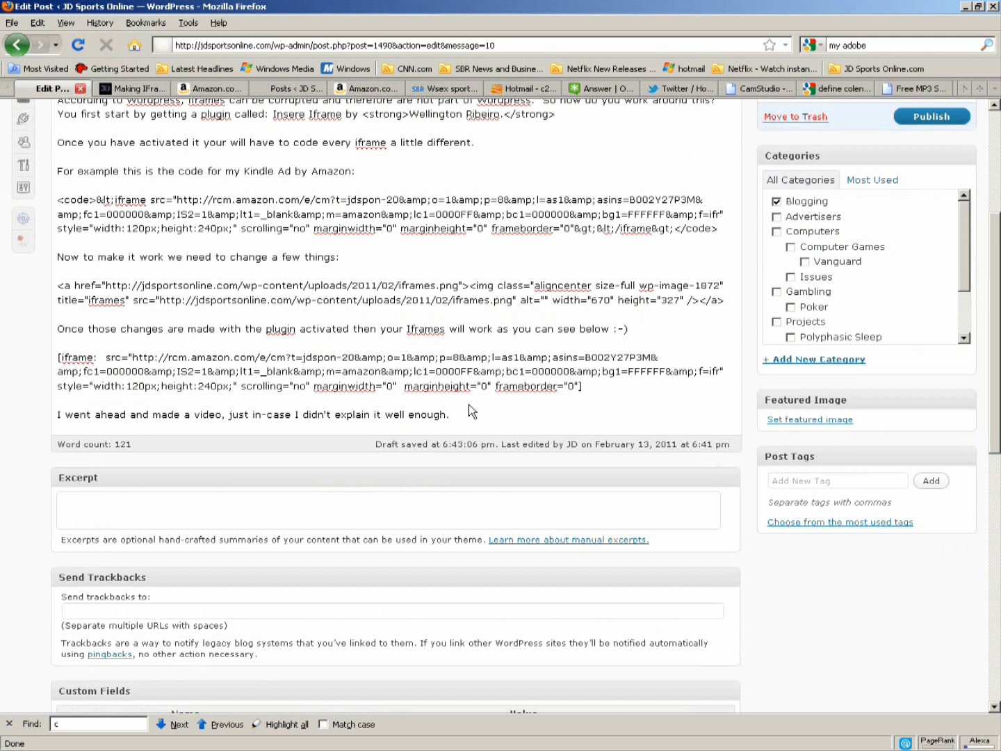
click(448, 414)
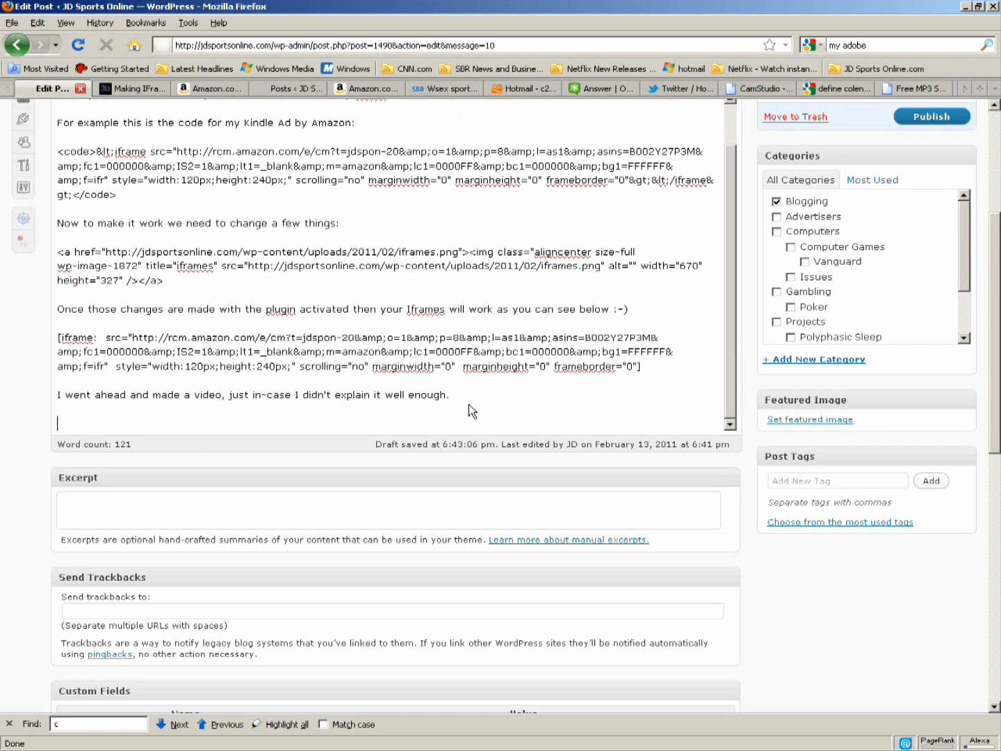
mouse_move(282, 421)
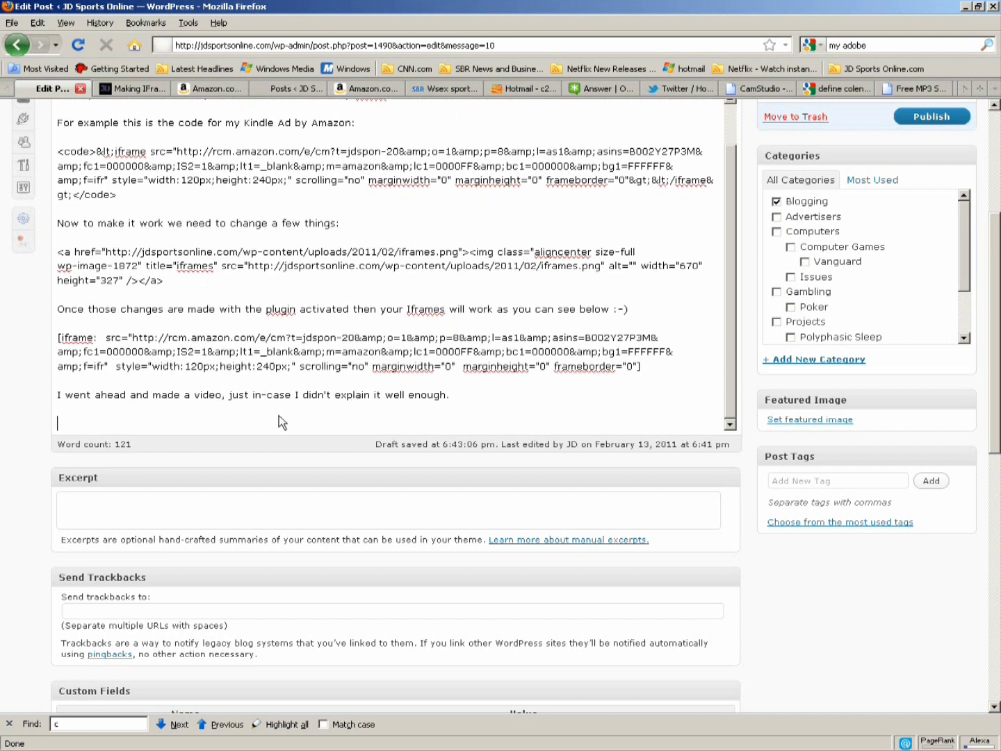
right_click(281, 420)
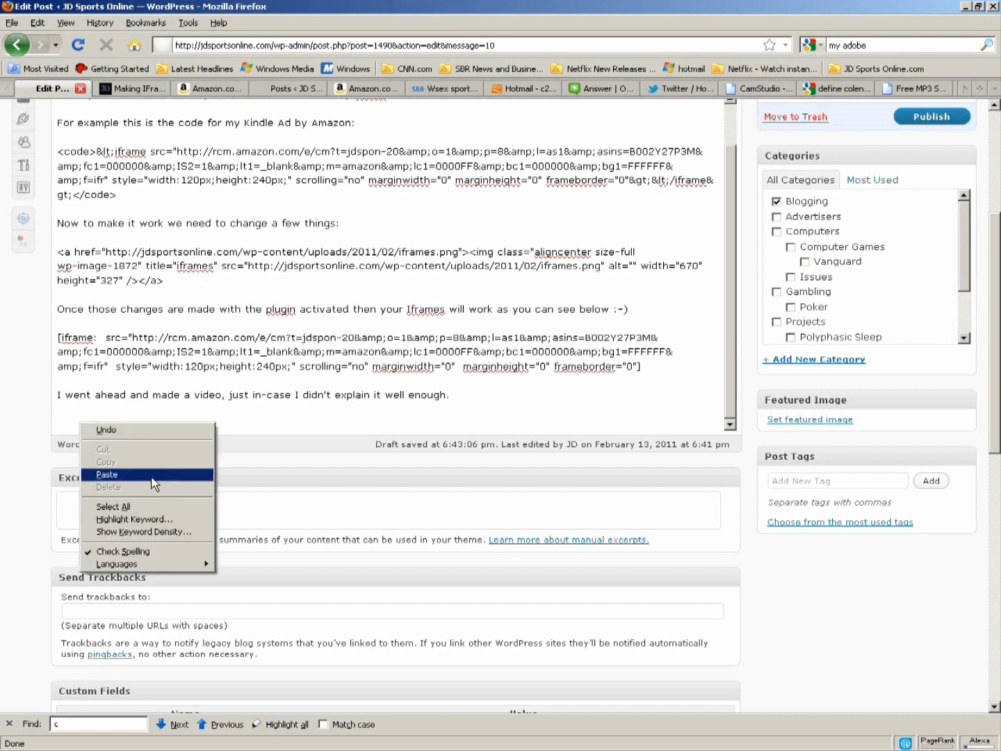
click(109, 473)
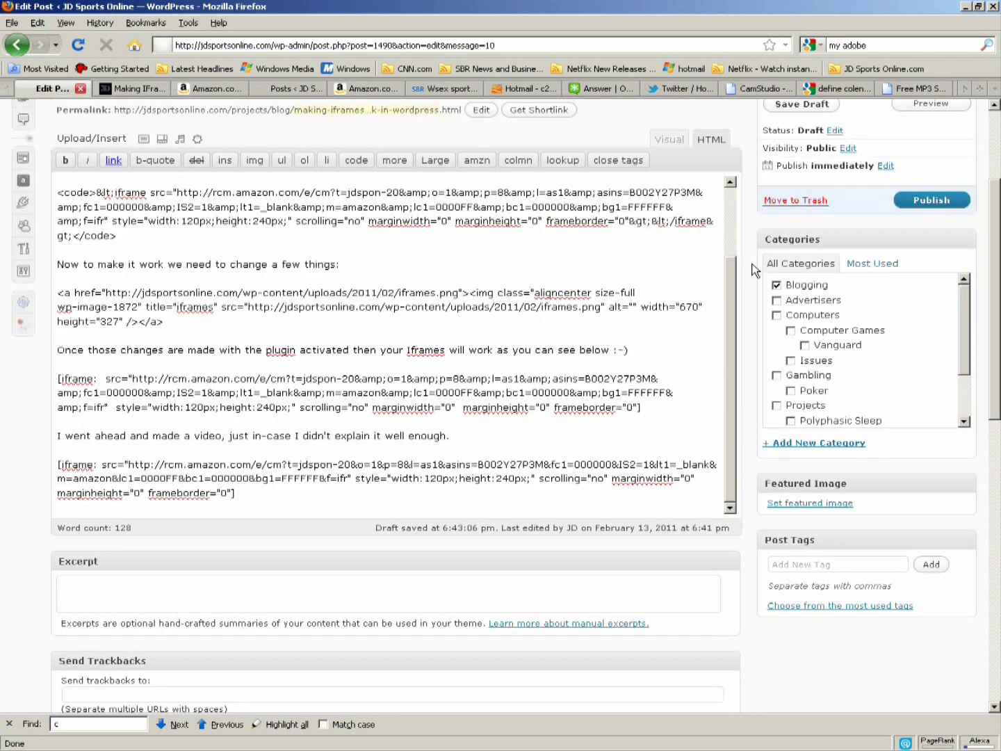
click(668, 139)
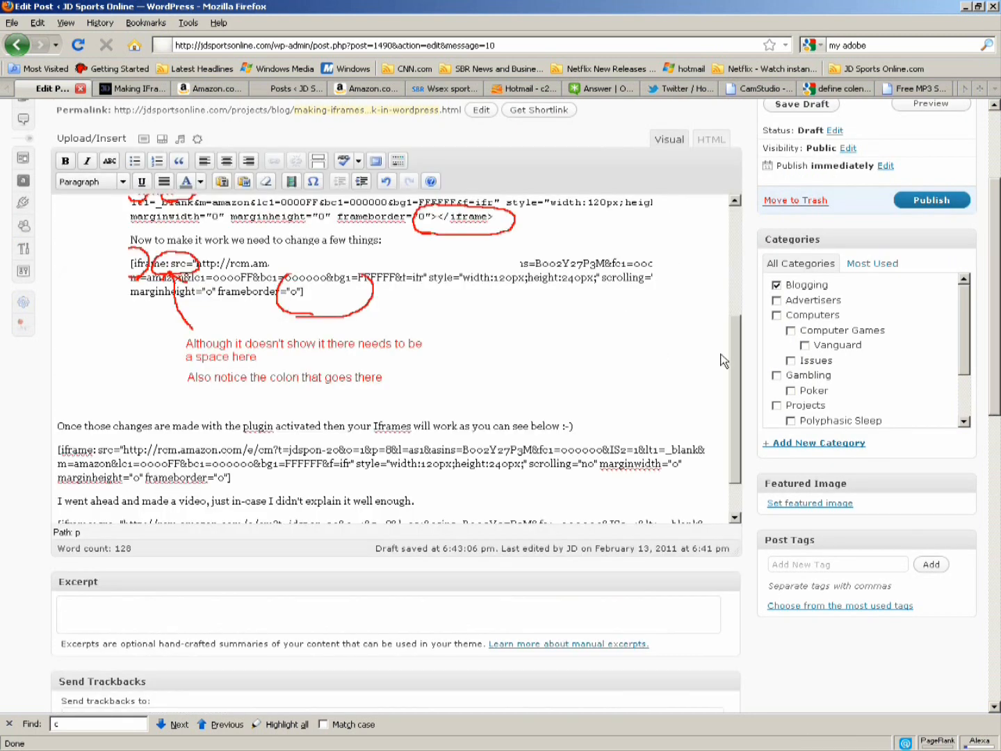
scroll(down, 3)
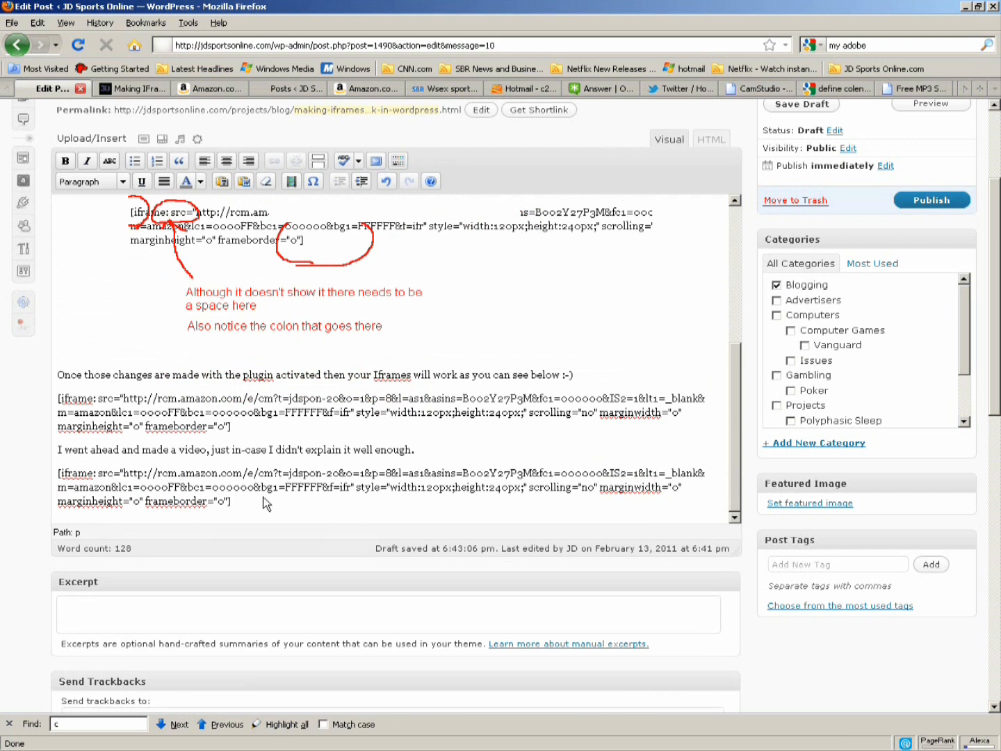
mouse_move(202, 489)
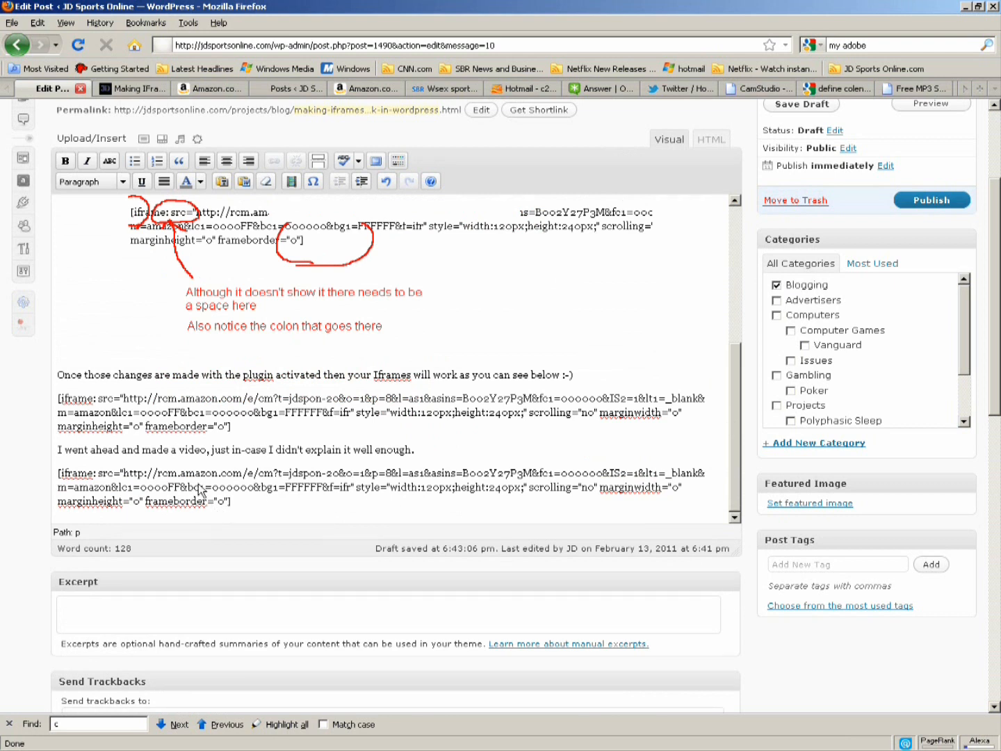
click(930, 103)
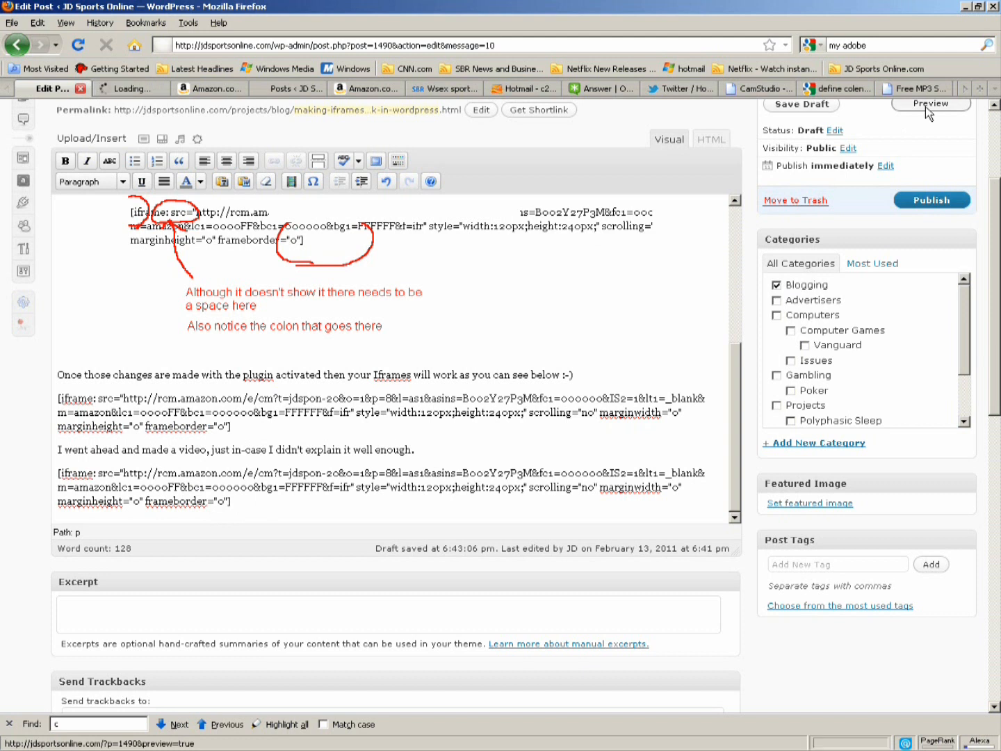
Preview the post to see the second Kindle ad box below the video sentence, then return to editing
click(931, 103)
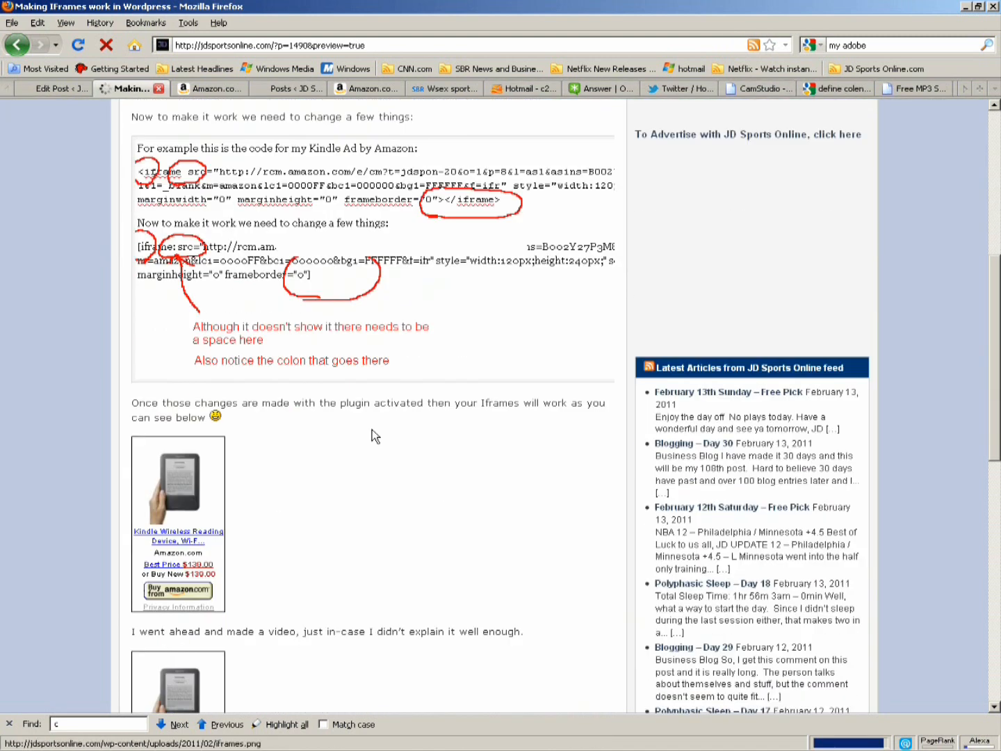
scroll(down, 3)
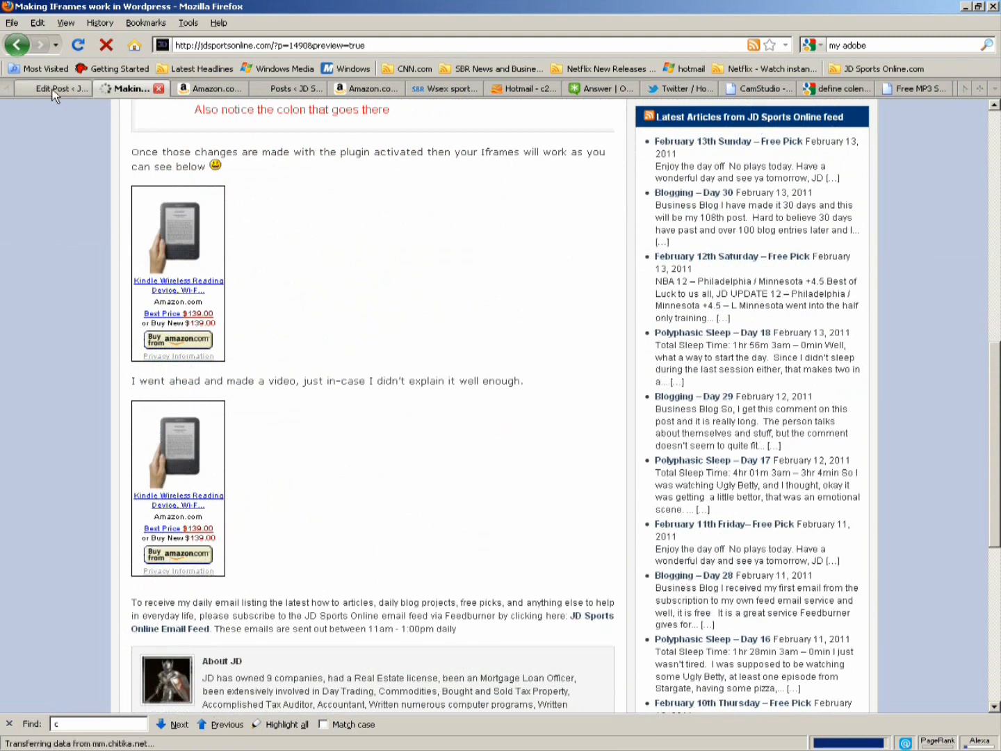
click(52, 88)
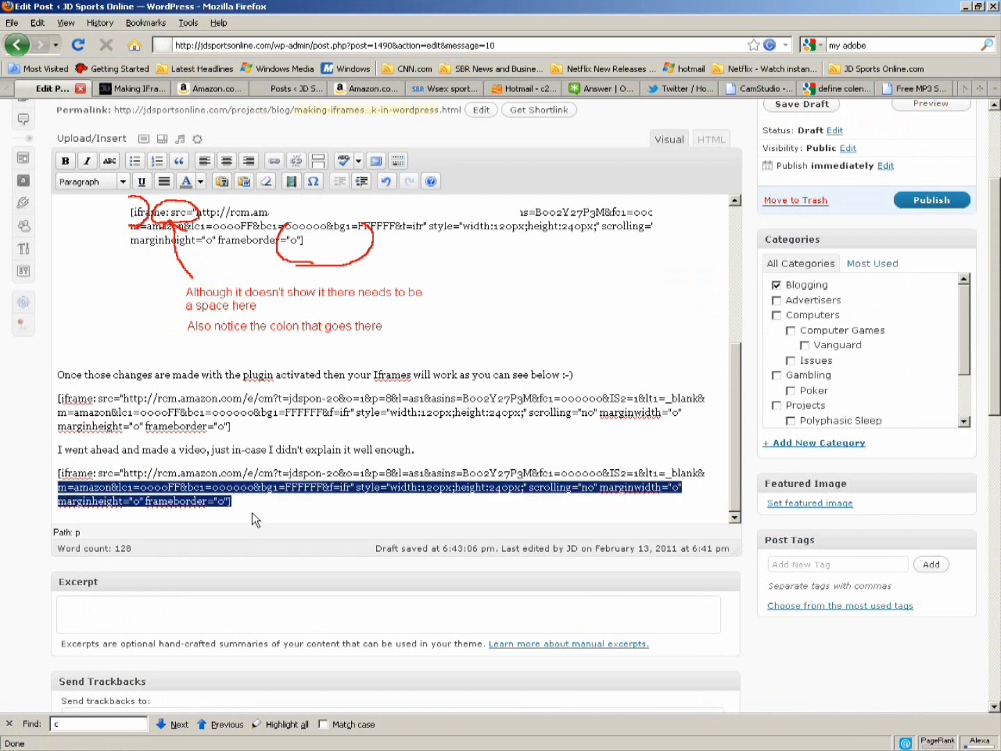
click(264, 420)
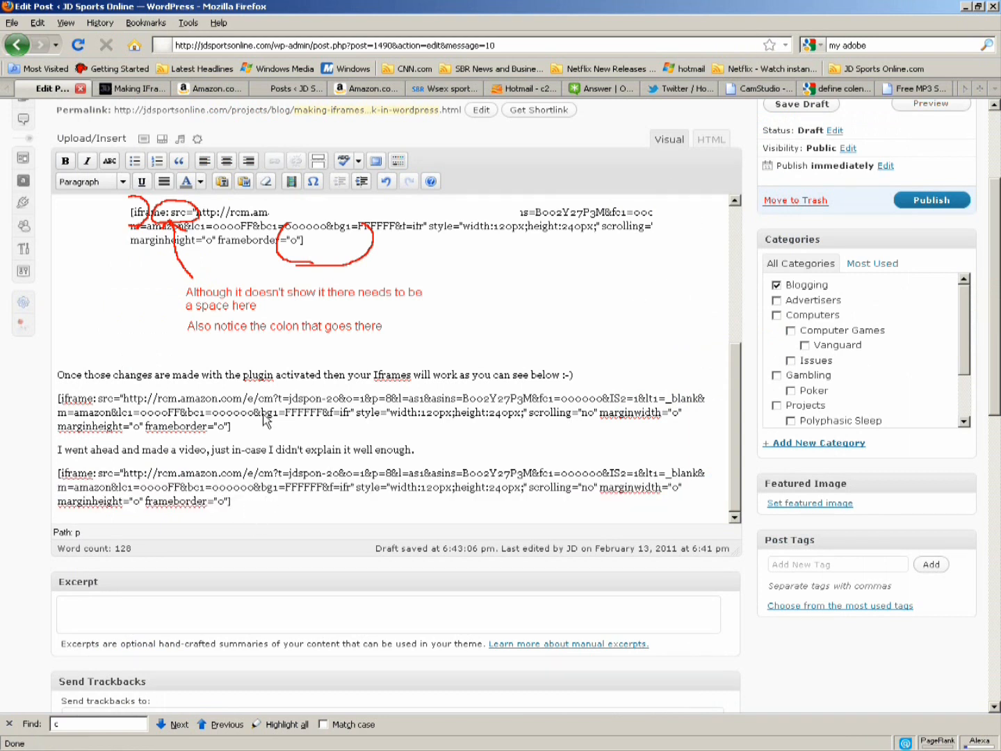
drag(58, 472, 231, 500)
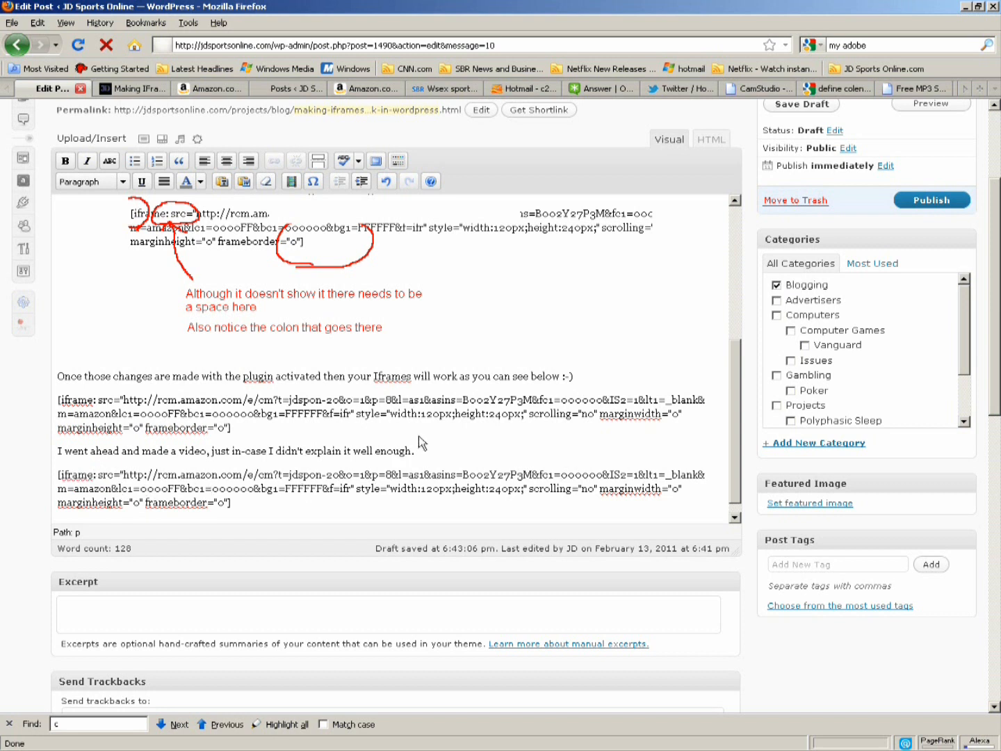
mouse_move(833, 154)
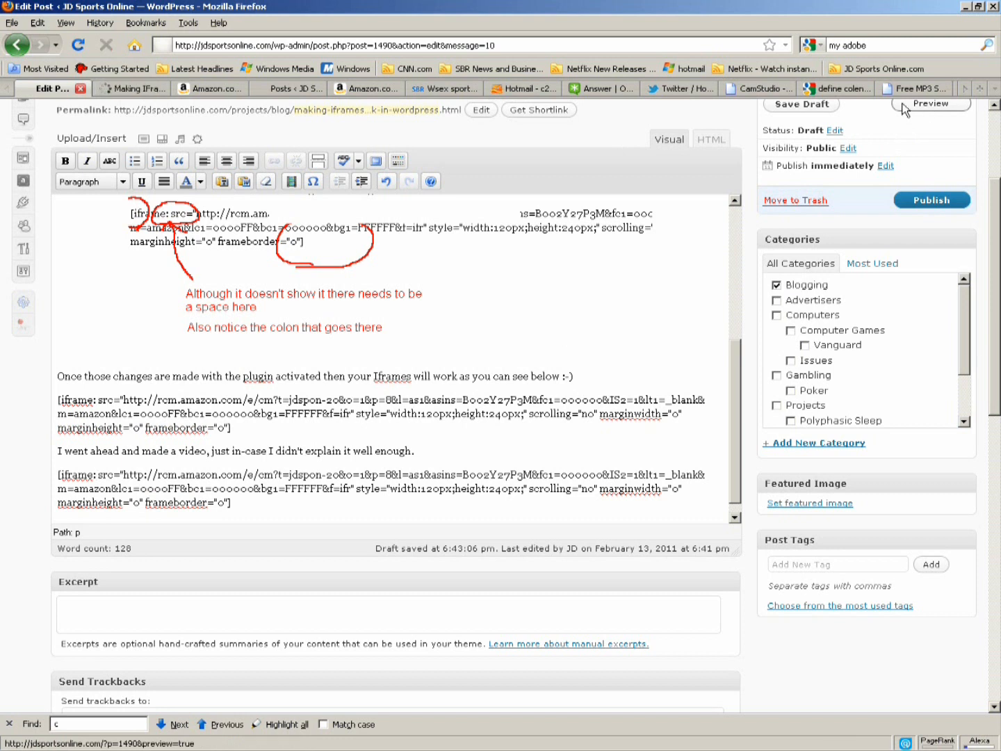
Preview the post again and scroll to both rendered Kindle ad boxes
click(932, 103)
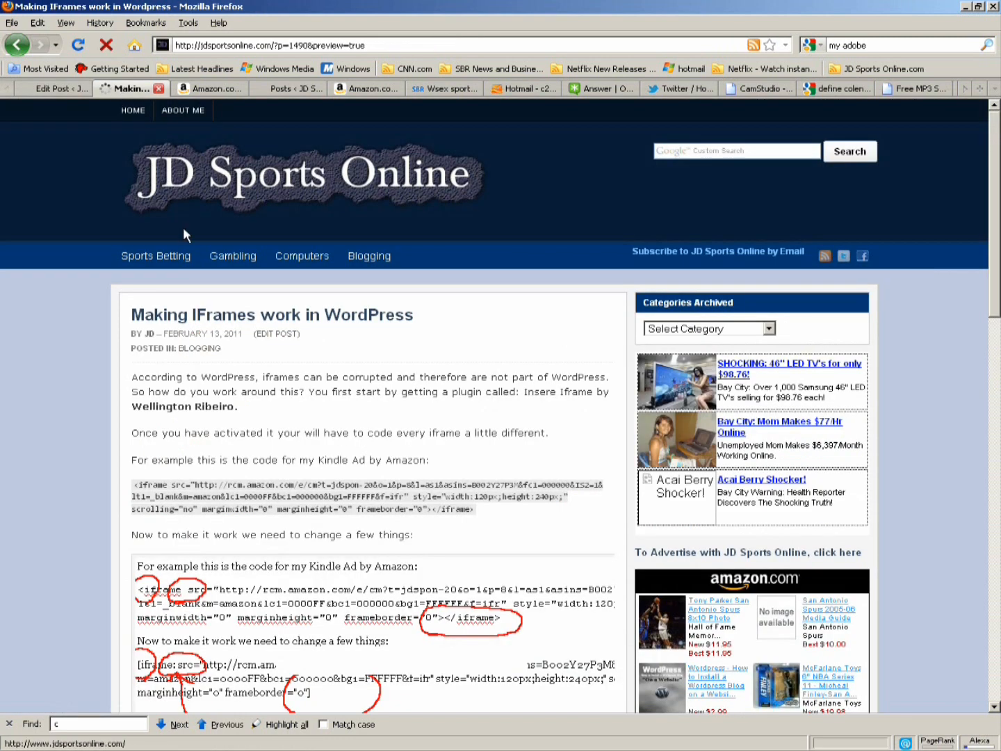
scroll(down, 3)
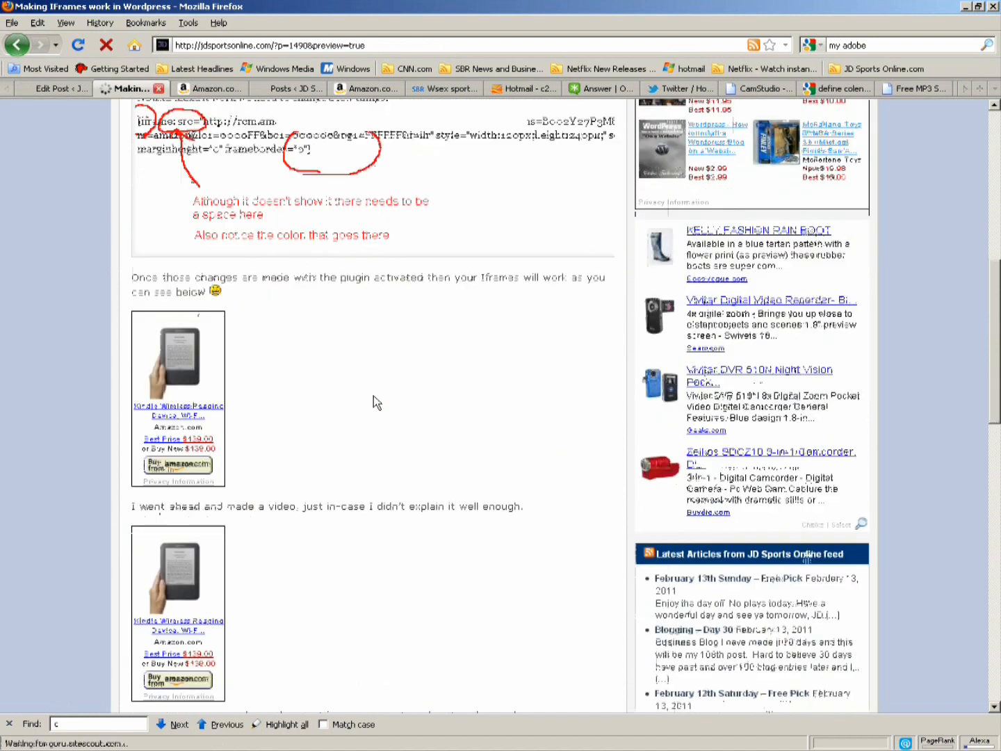